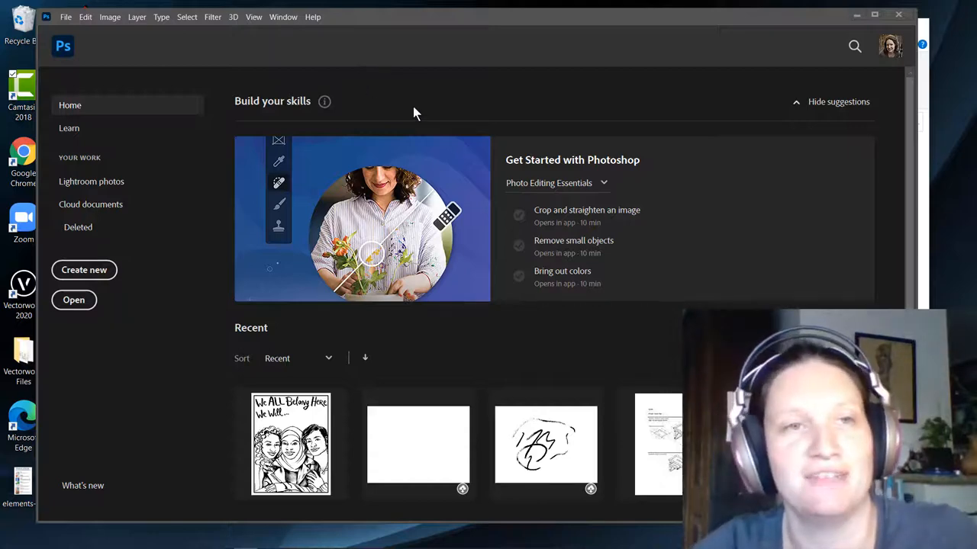
mouse_move(479, 109)
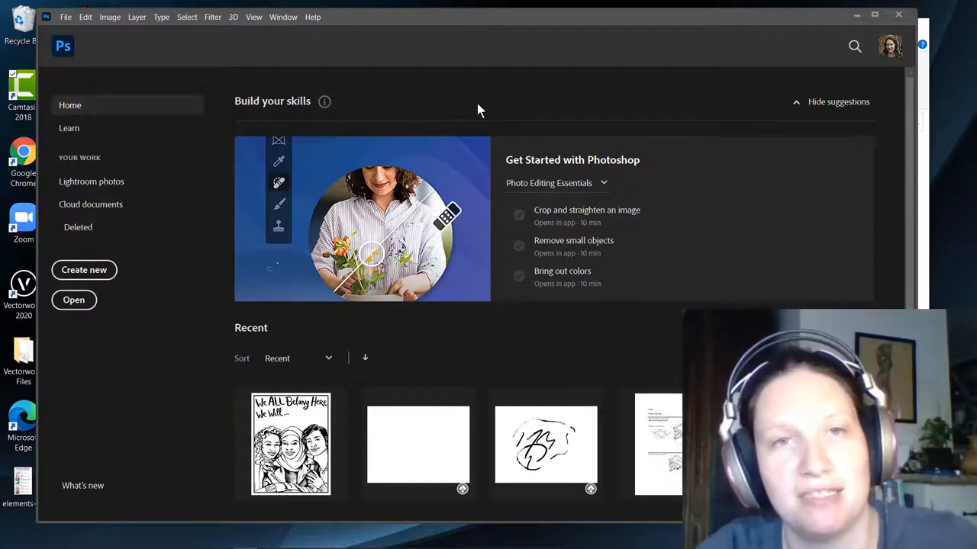
mouse_move(460, 90)
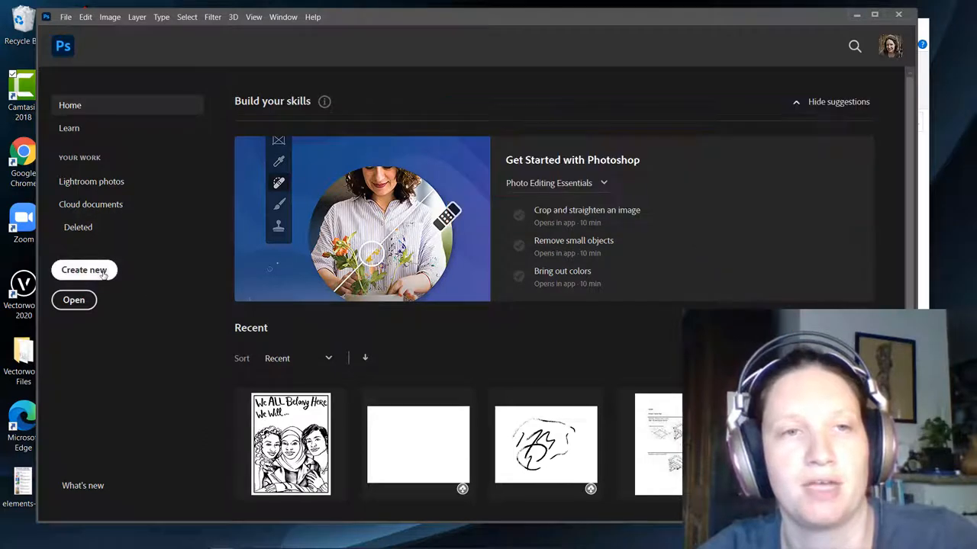
Browse the Saved, Photo, Web, Mobile and Film & Video new-document presets, ending on Print.
click(84, 269)
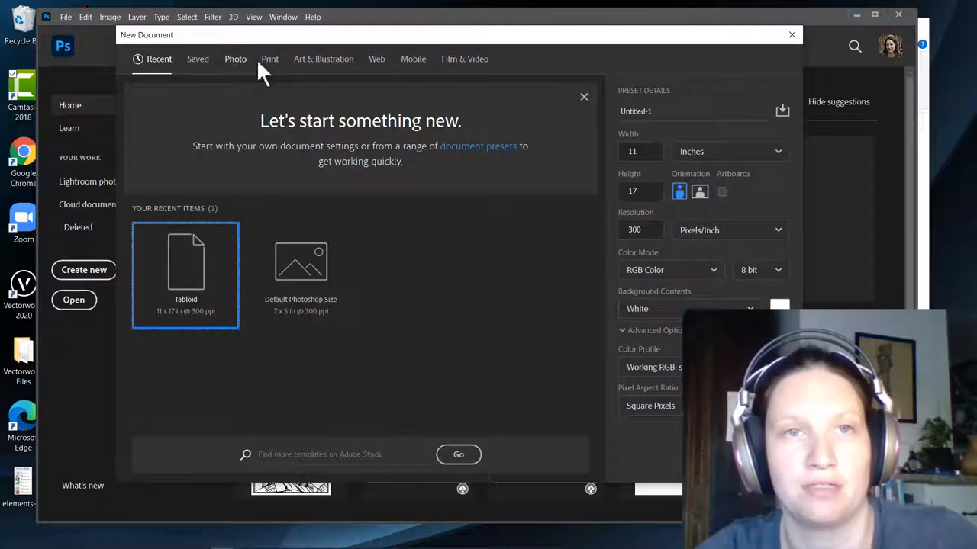
click(197, 59)
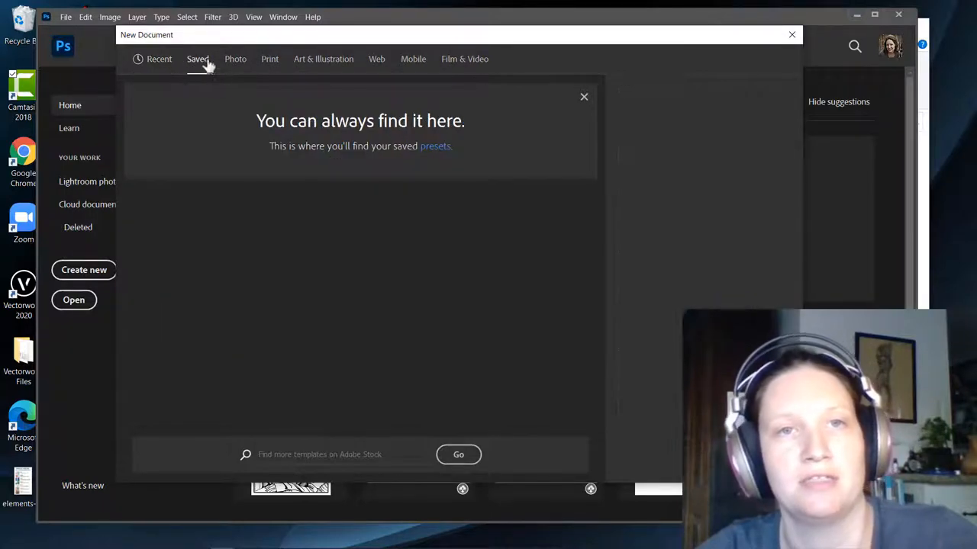
click(235, 58)
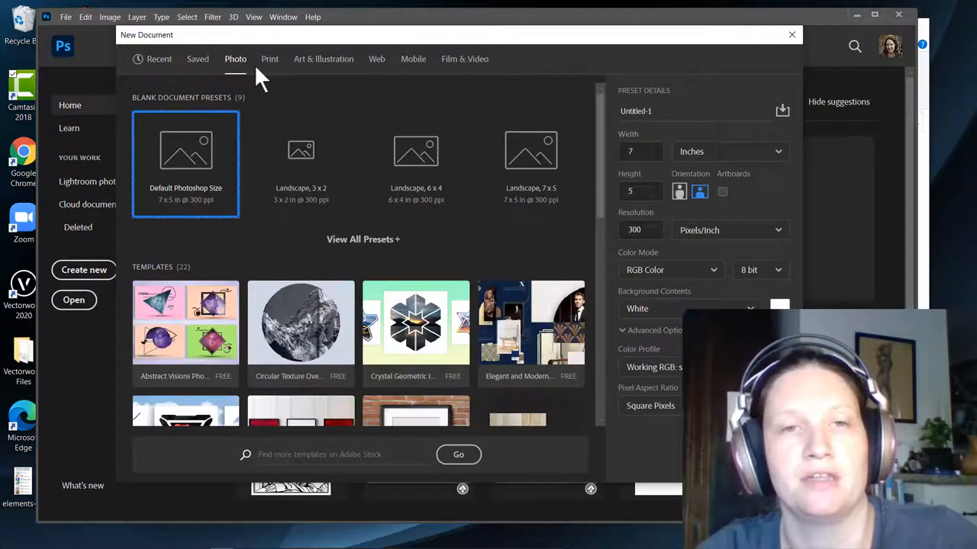
mouse_move(240, 181)
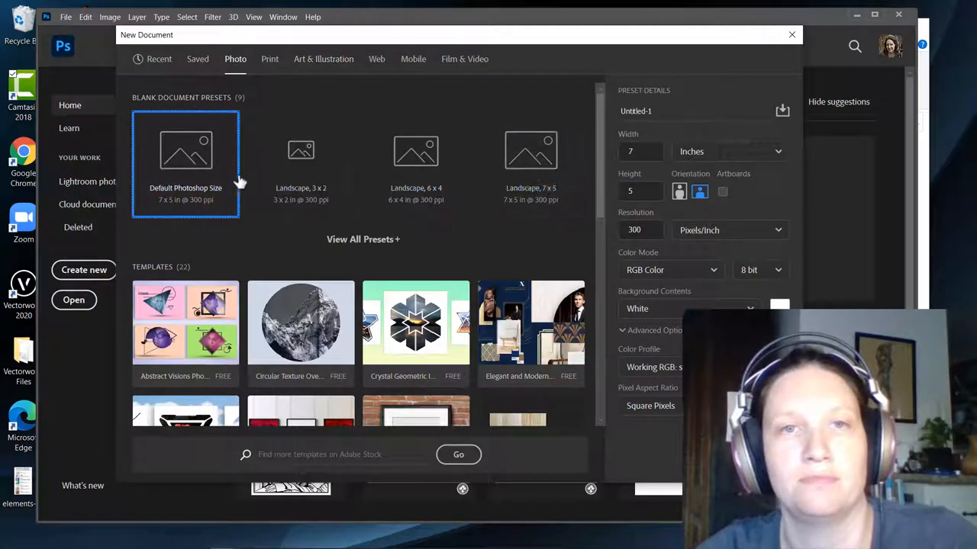
click(269, 59)
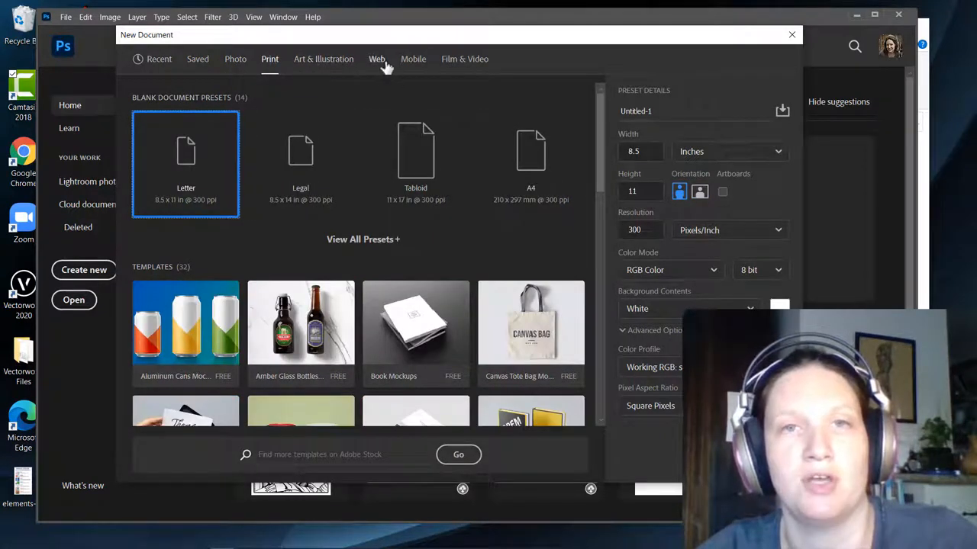
click(376, 58)
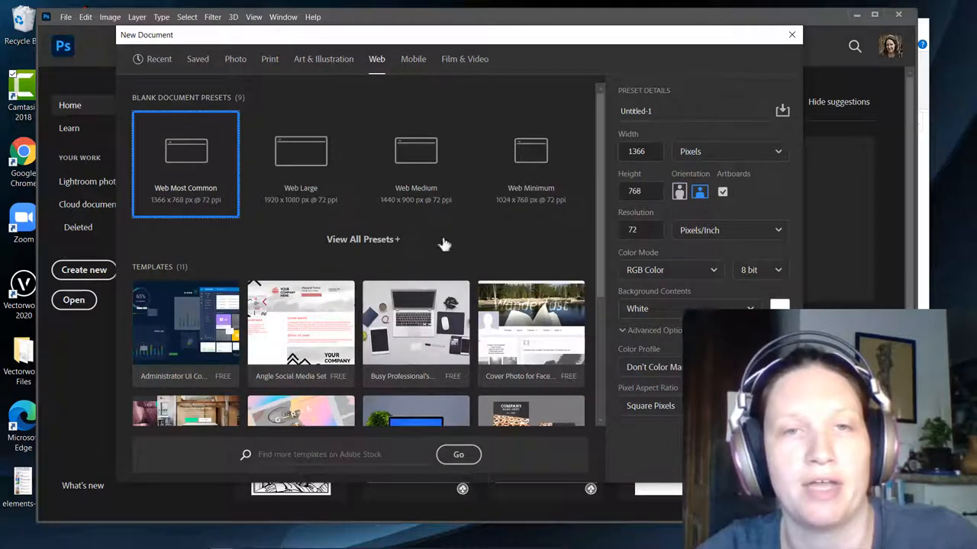
mouse_move(401, 68)
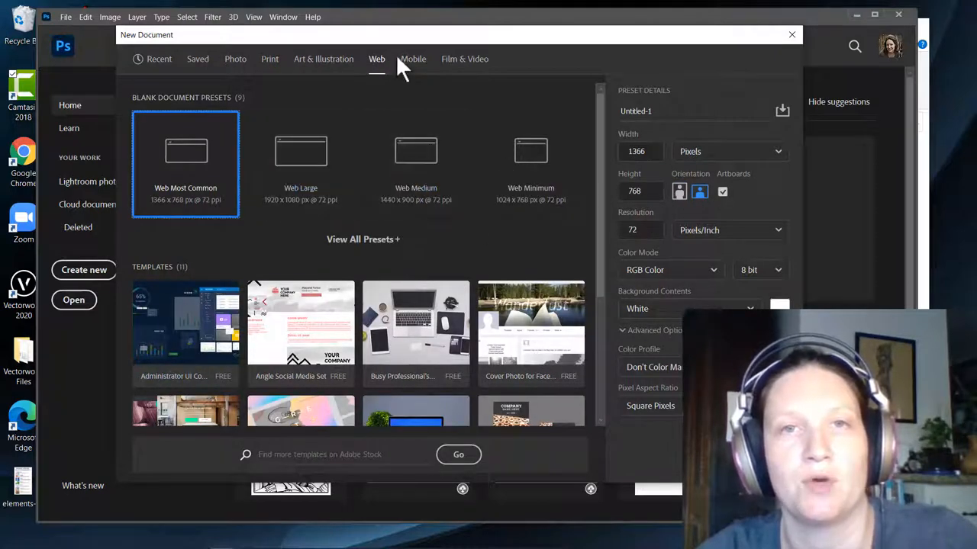
click(413, 59)
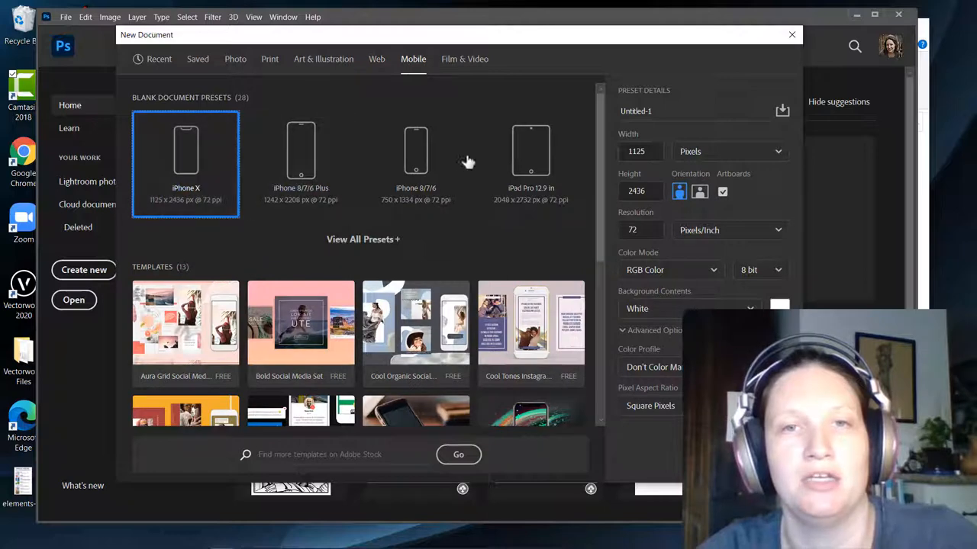
mouse_move(464, 58)
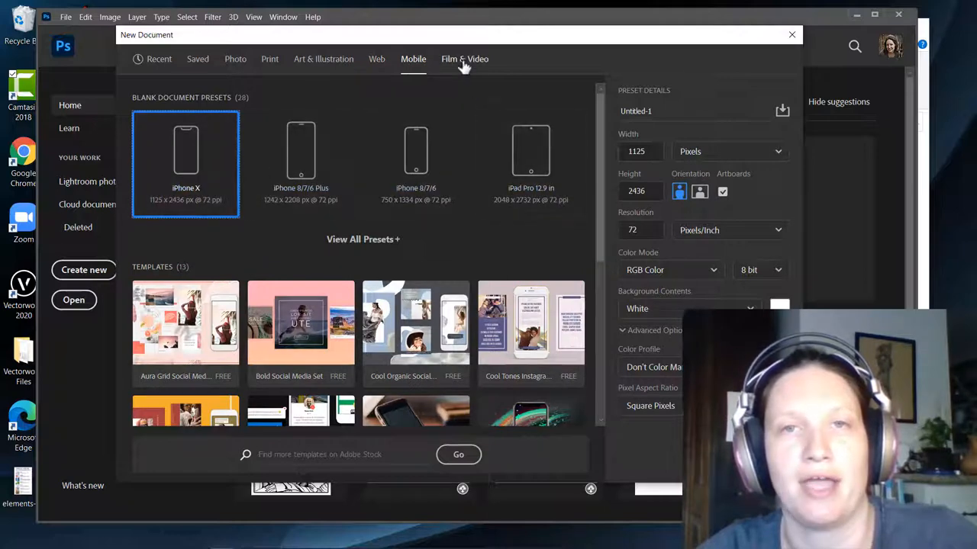
click(465, 59)
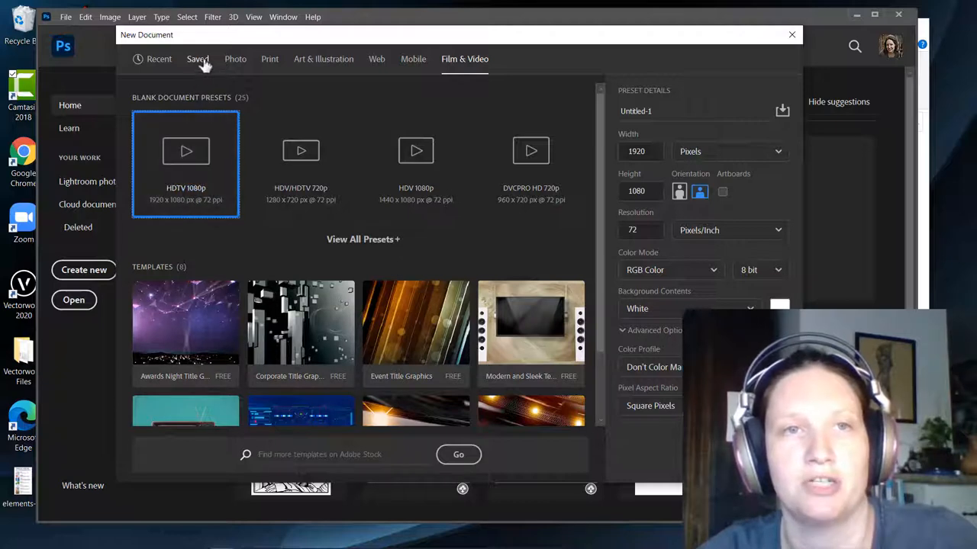
mouse_move(396, 72)
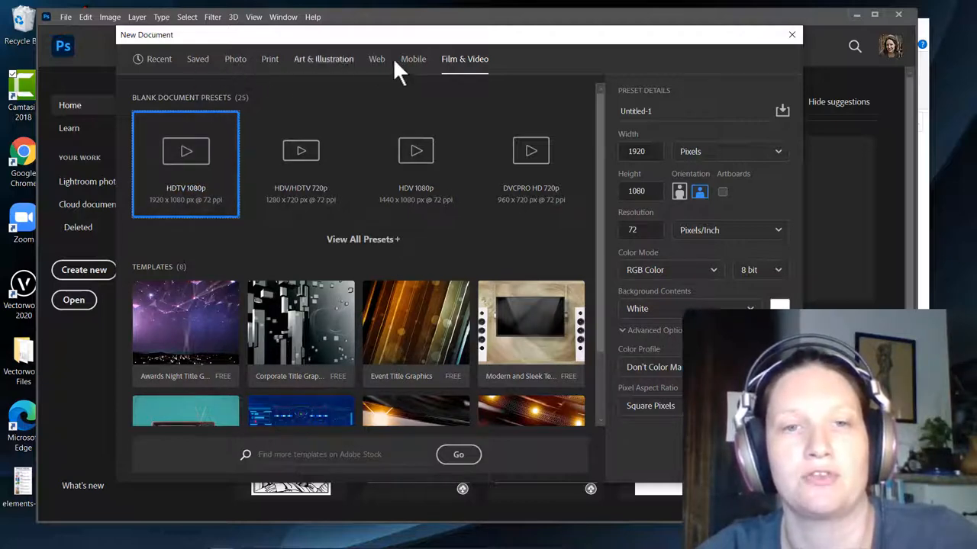
mouse_move(270, 67)
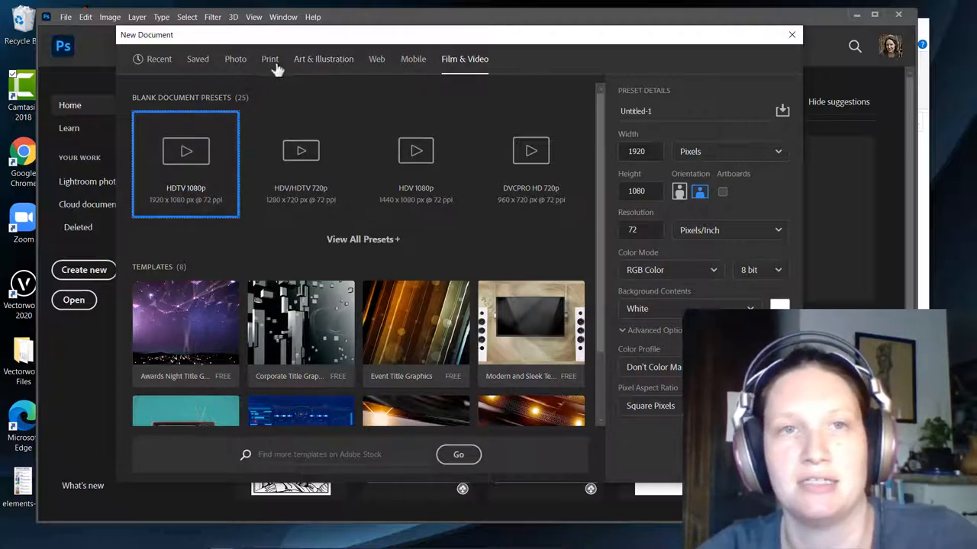
click(269, 58)
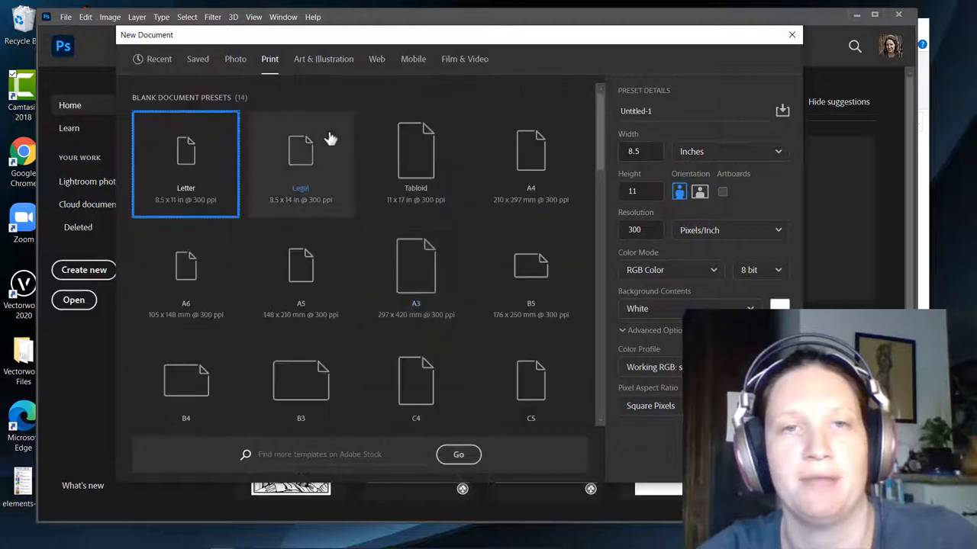
Choose Tabloid in landscape at 150 ppi, naming it 'Lily Self Portrait Collage'.
click(416, 153)
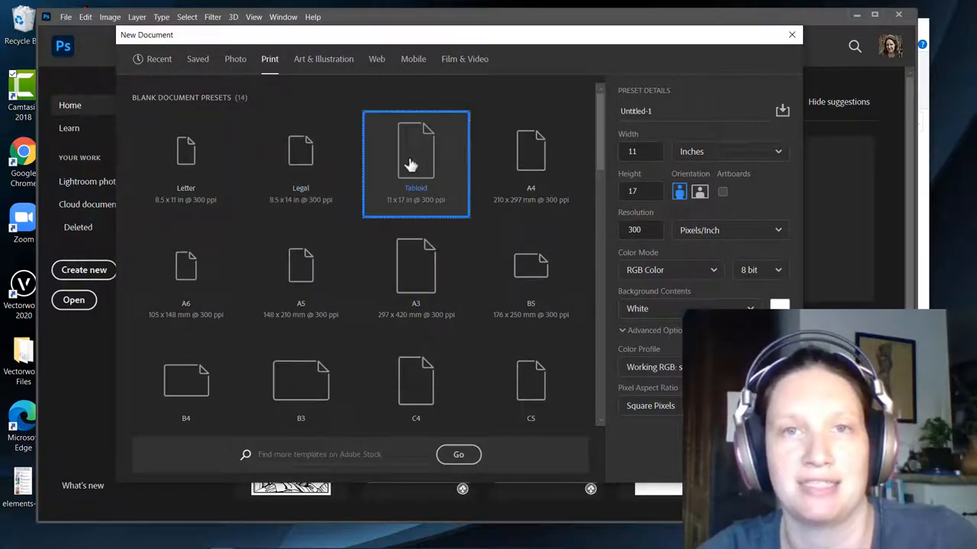
mouse_move(737, 210)
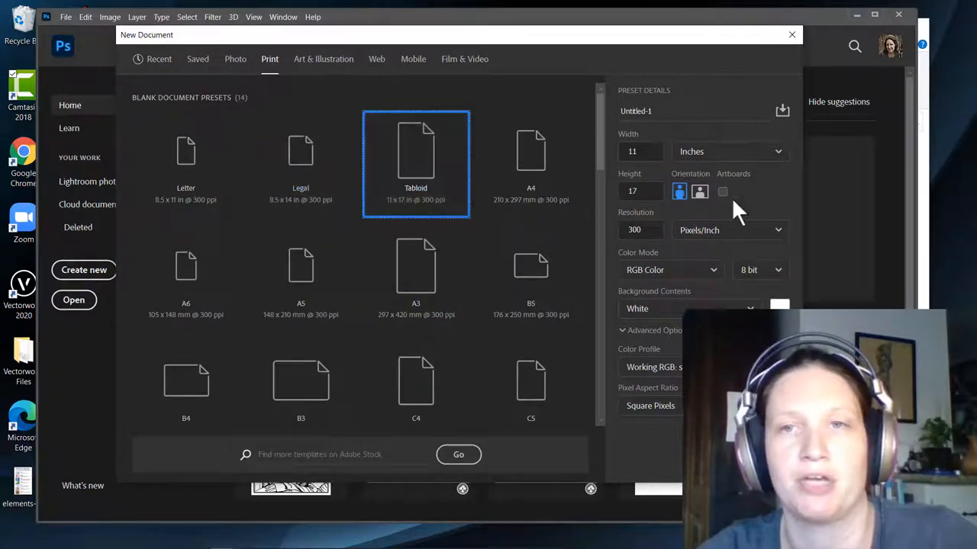
click(698, 191)
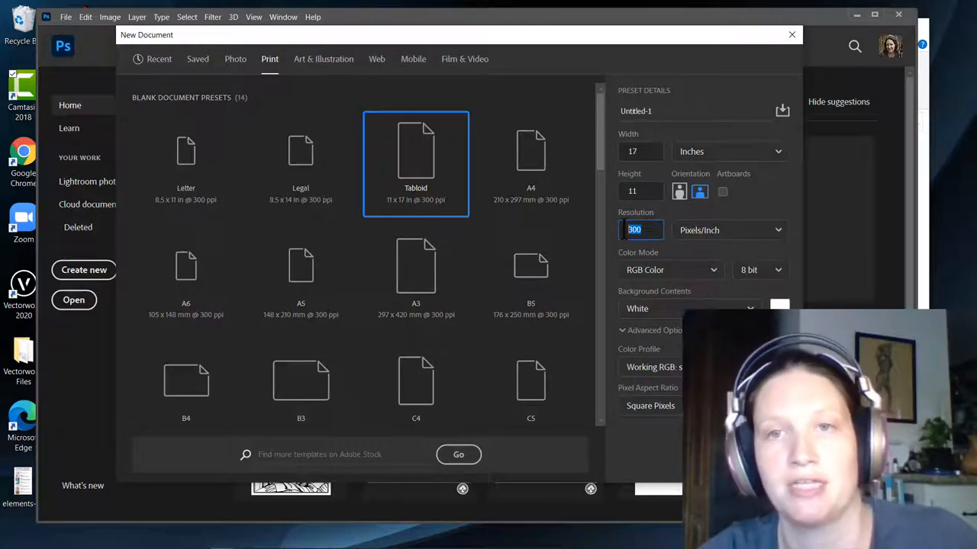
text(150)
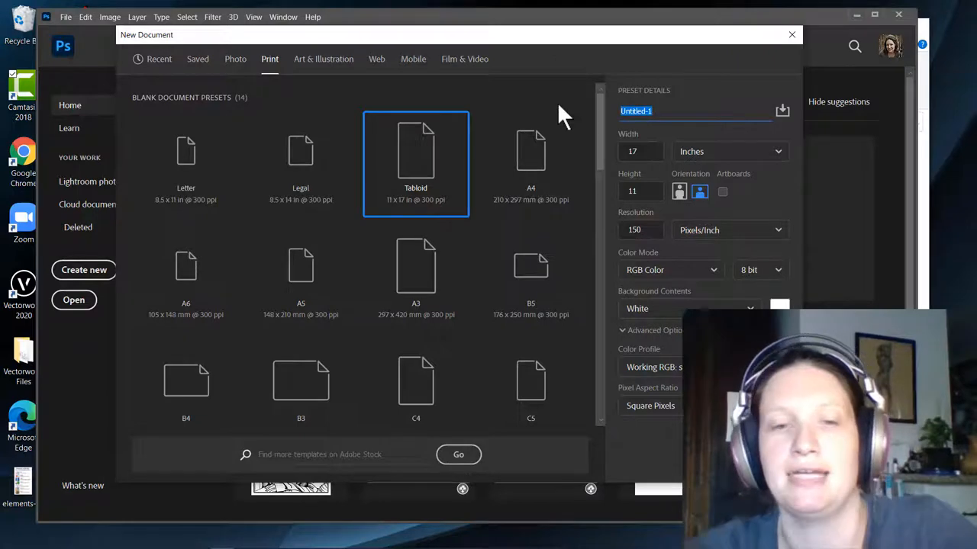
text(Lily Self Portrait Collag)
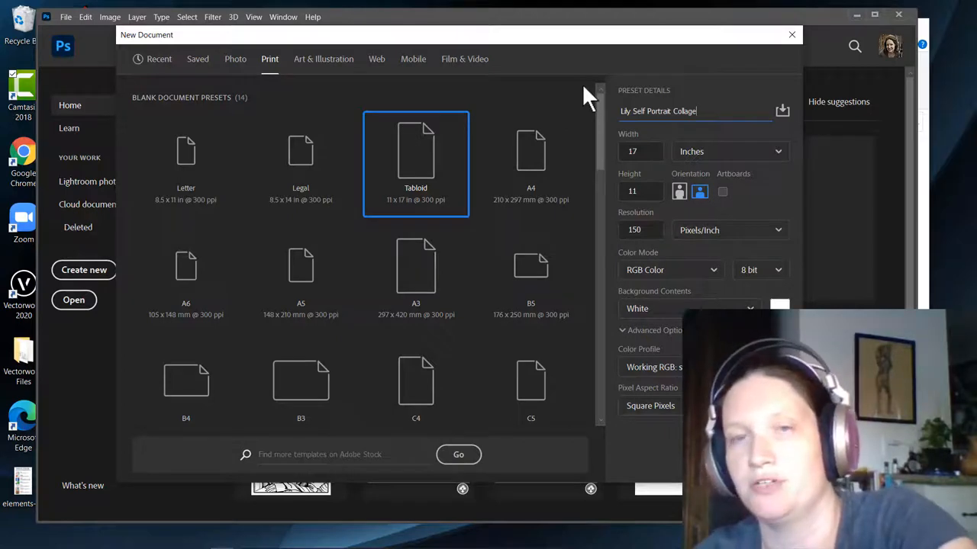
mouse_move(776, 266)
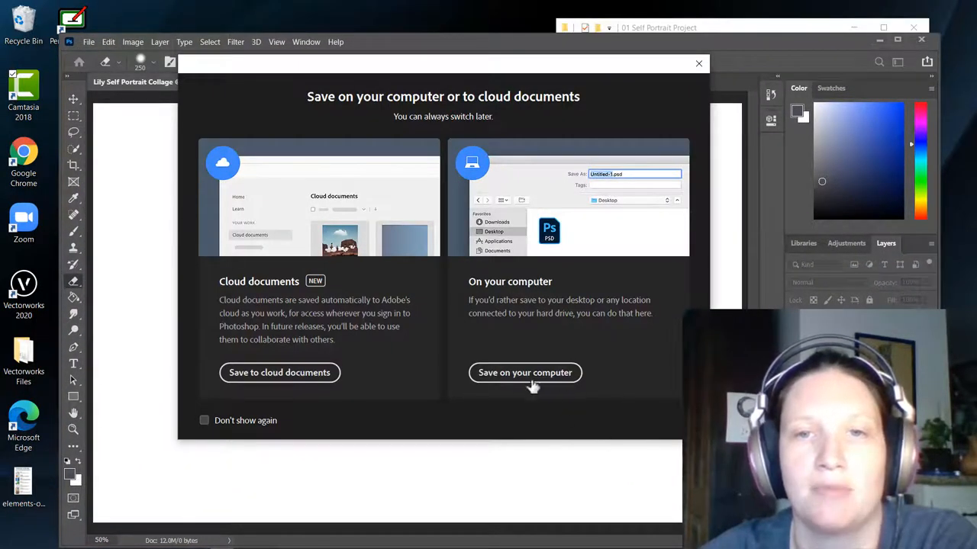
Save 'Lily Self Portrait Collage.psd' into Digital Rendering > 01 Self Portrait Project.
click(525, 372)
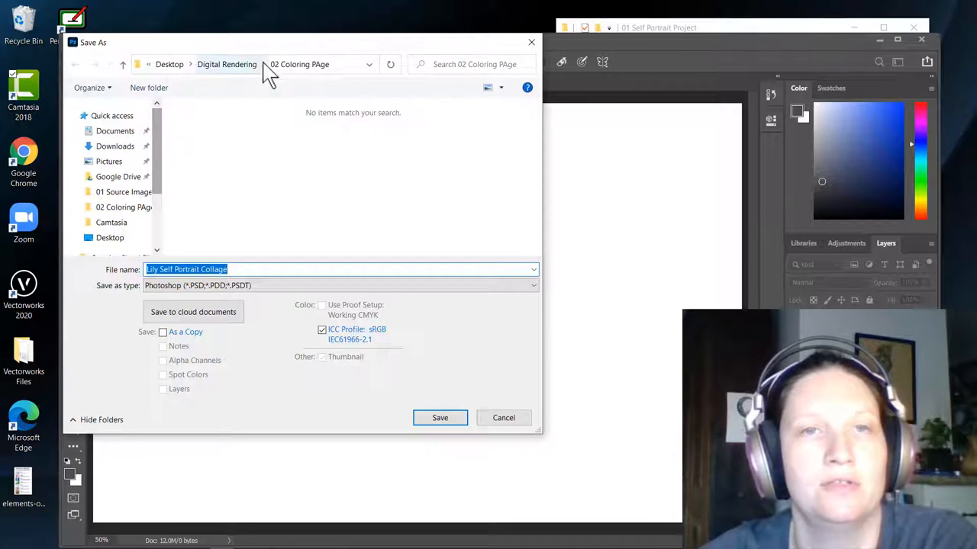
click(264, 64)
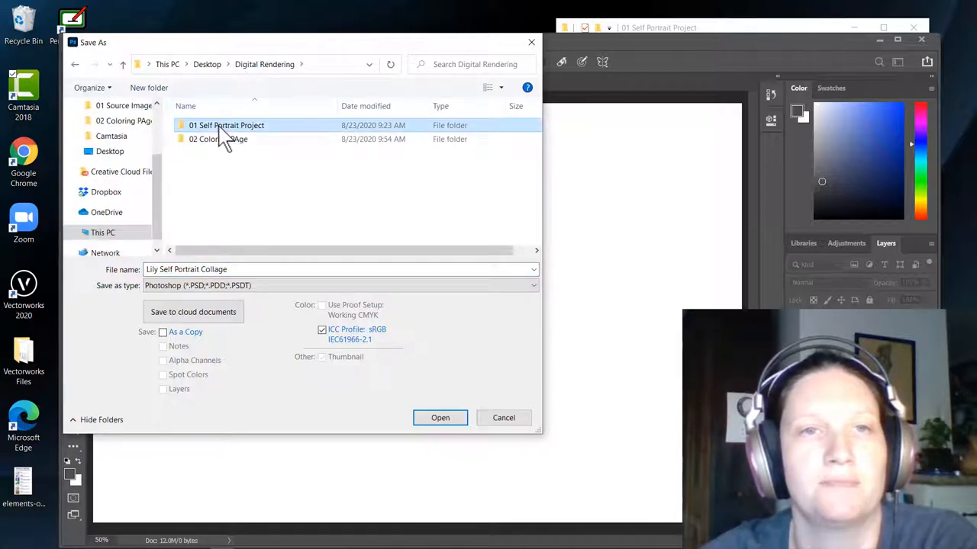
double_click(226, 125)
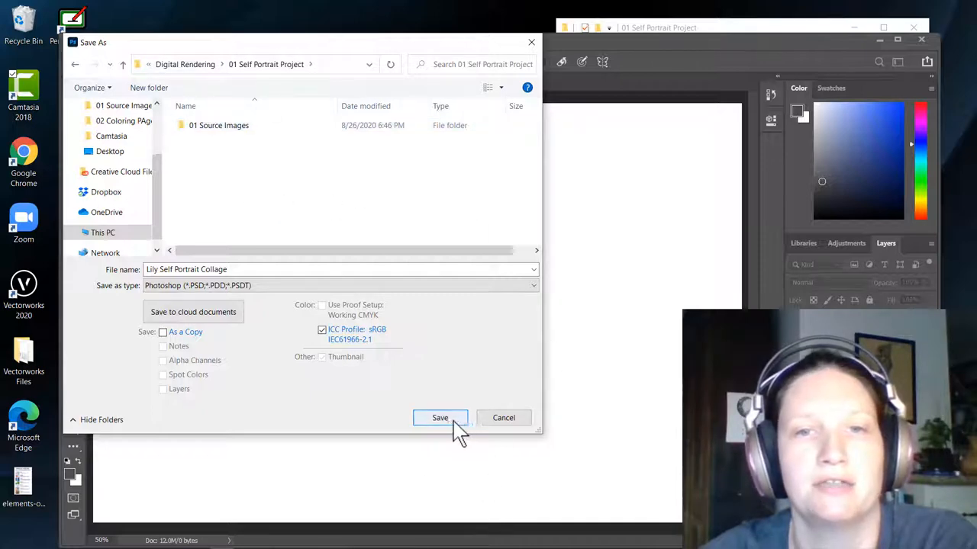
click(439, 417)
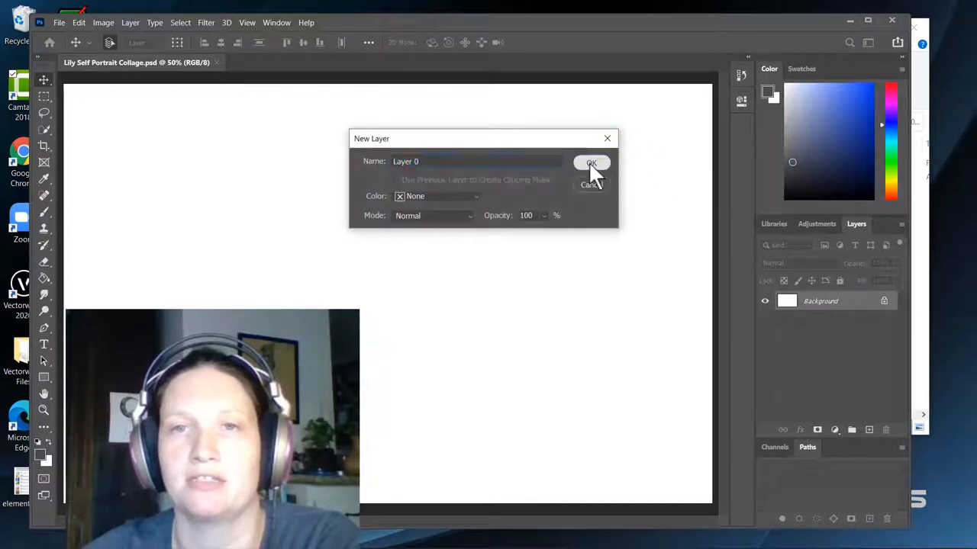
Confirm converting the locked Background into editable Layer 0.
click(591, 163)
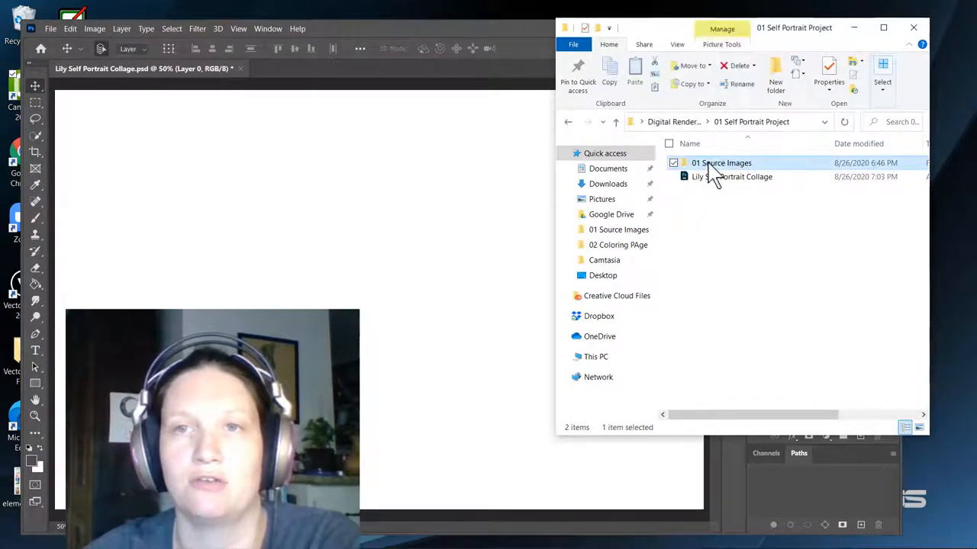
Place the source photos, including art supplies and black sheep, onto the canvas.
double_click(721, 162)
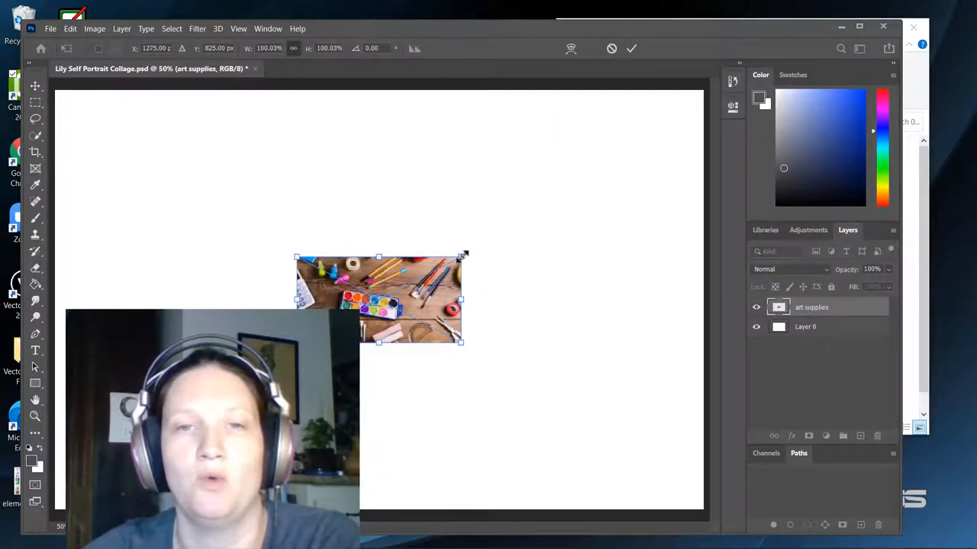
drag(462, 254, 538, 216)
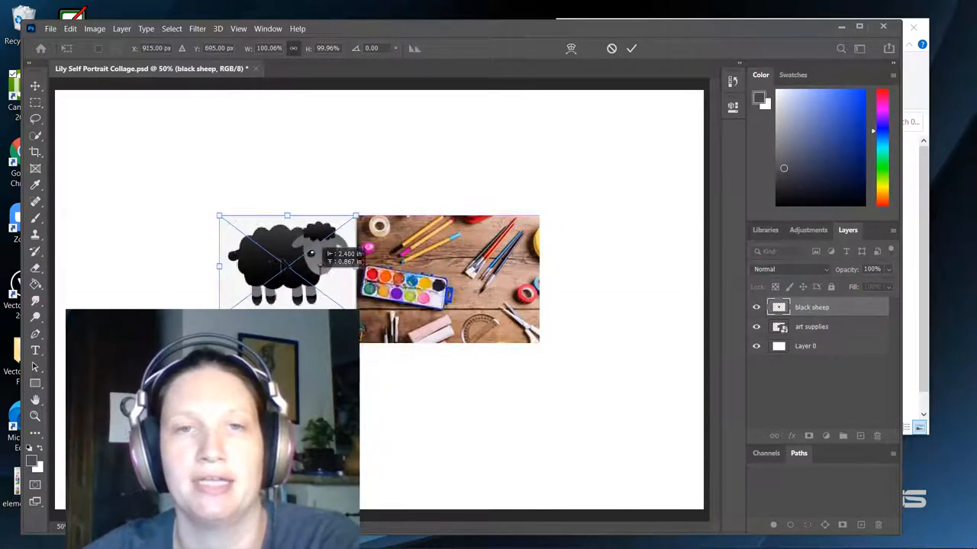
drag(288, 259, 174, 192)
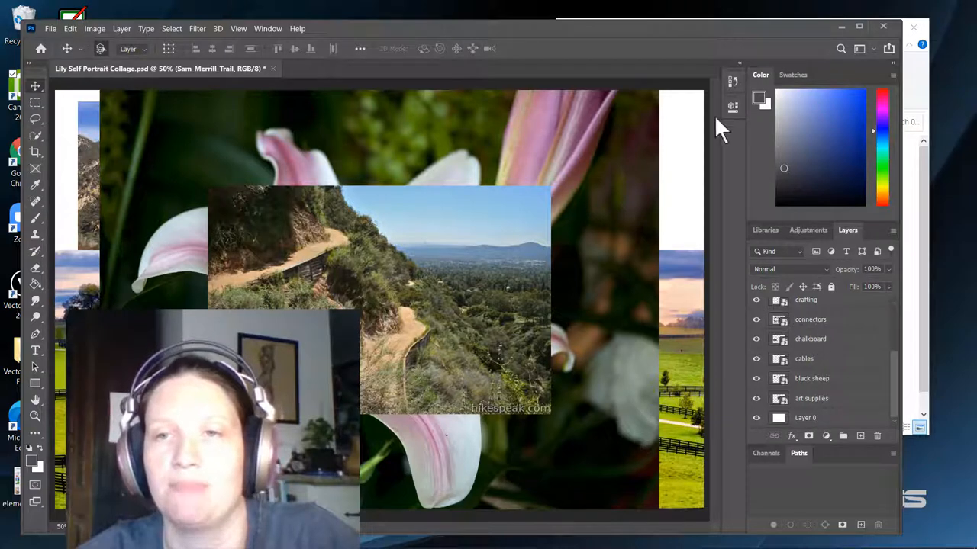
click(812, 378)
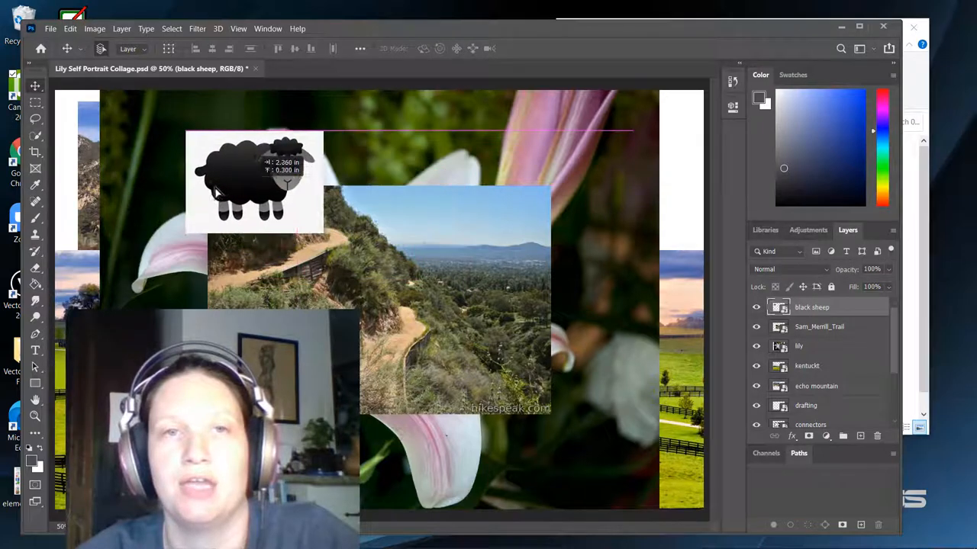
drag(252, 183, 214, 183)
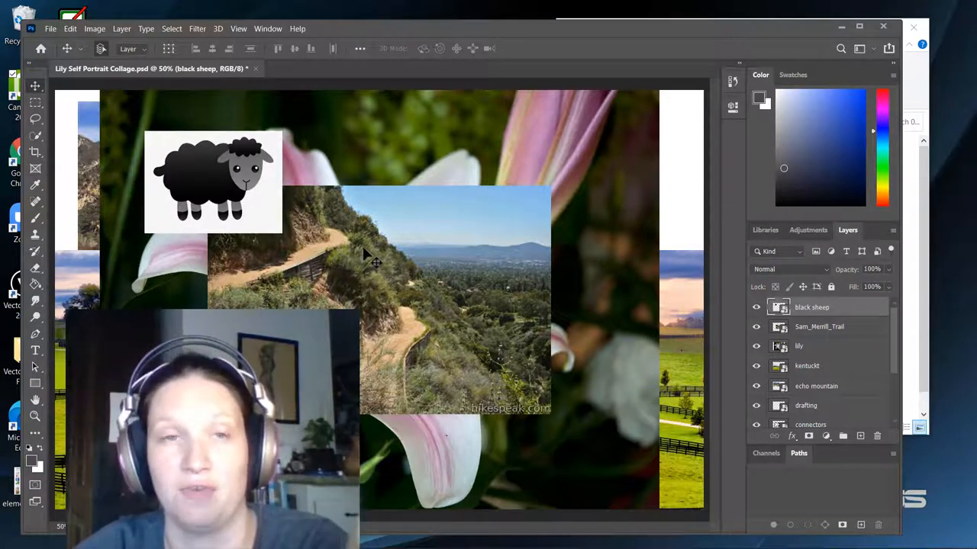
mouse_move(283, 248)
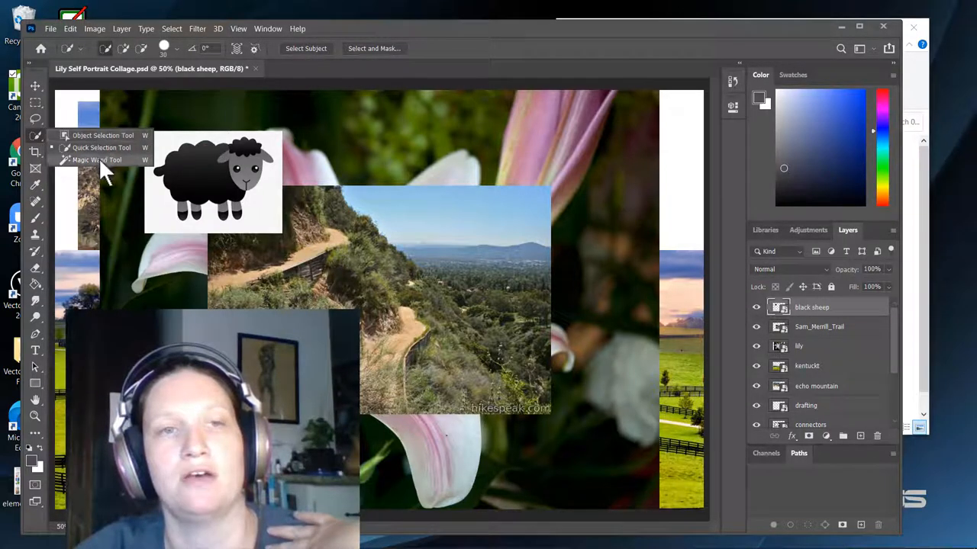
Mask out the sheep's white background with an inverted mask and move it top-left.
click(97, 160)
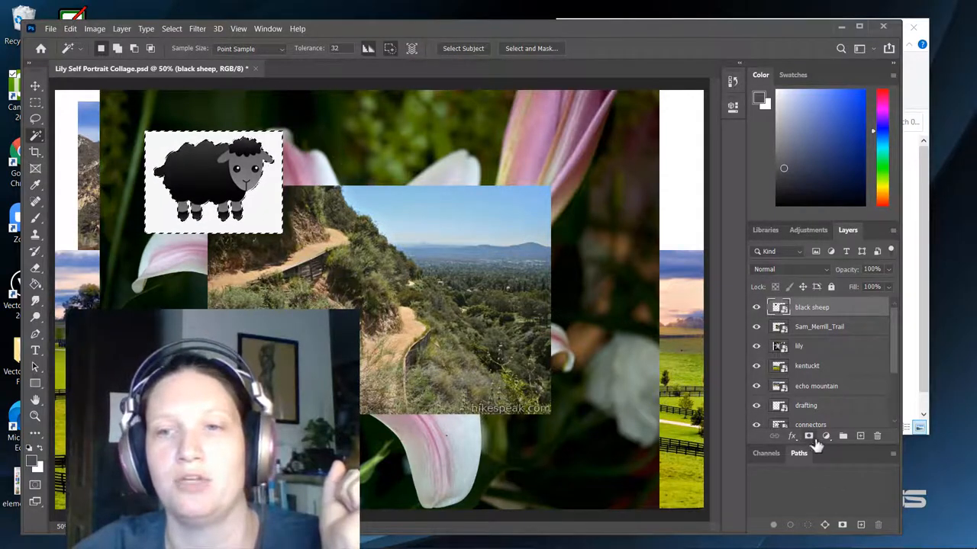
click(808, 435)
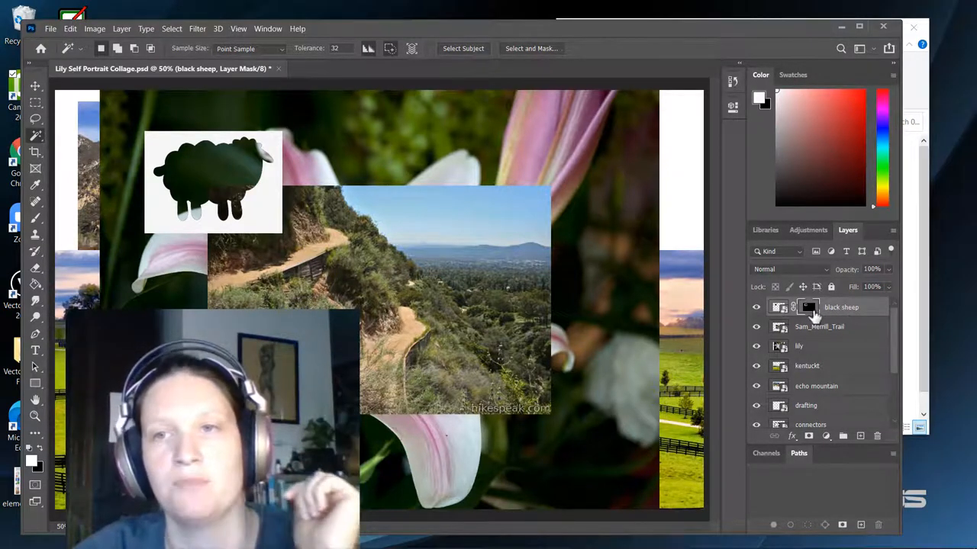
double_click(808, 307)
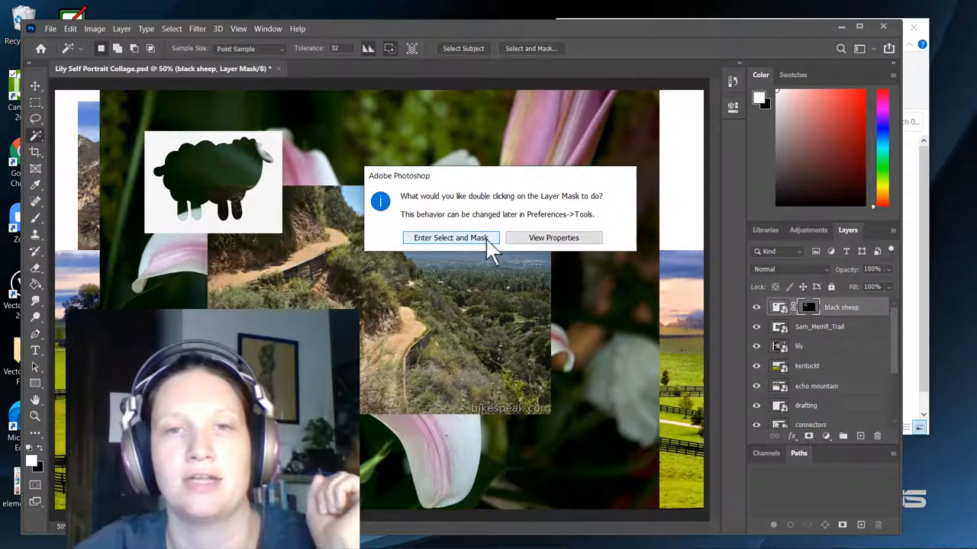
click(553, 237)
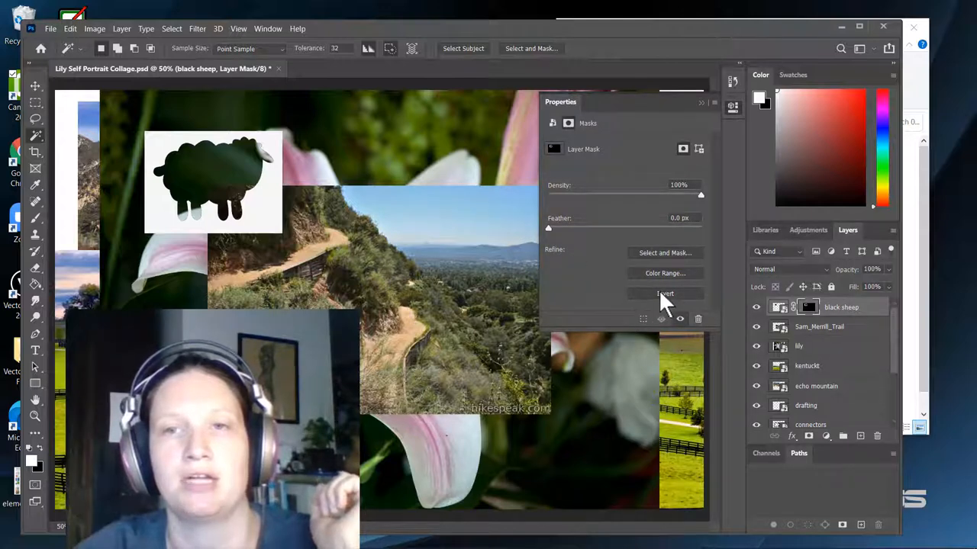
click(664, 294)
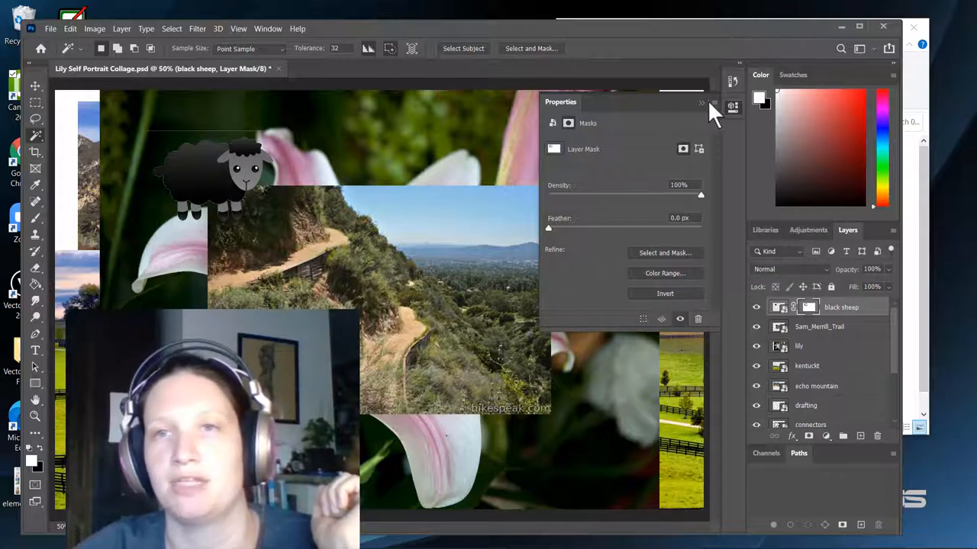
click(710, 102)
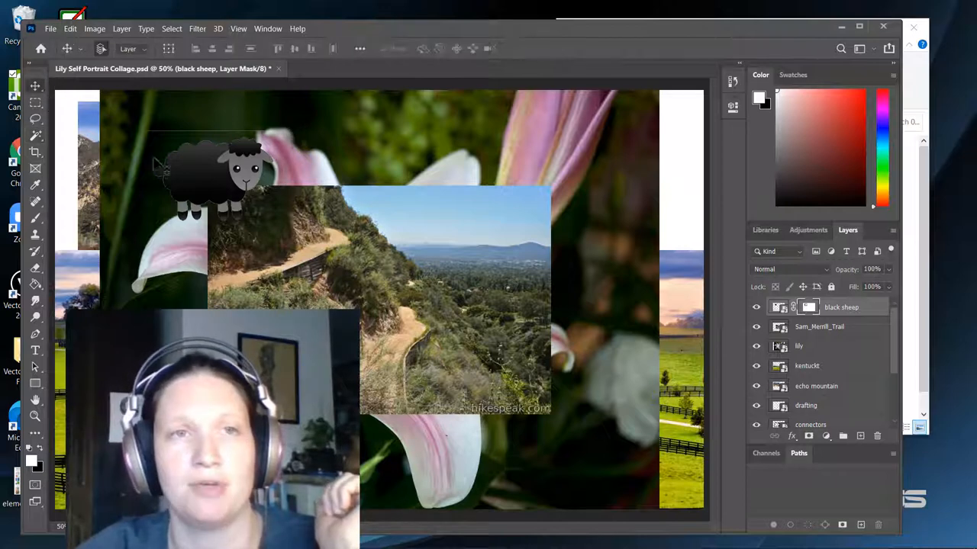
drag(221, 176, 496, 222)
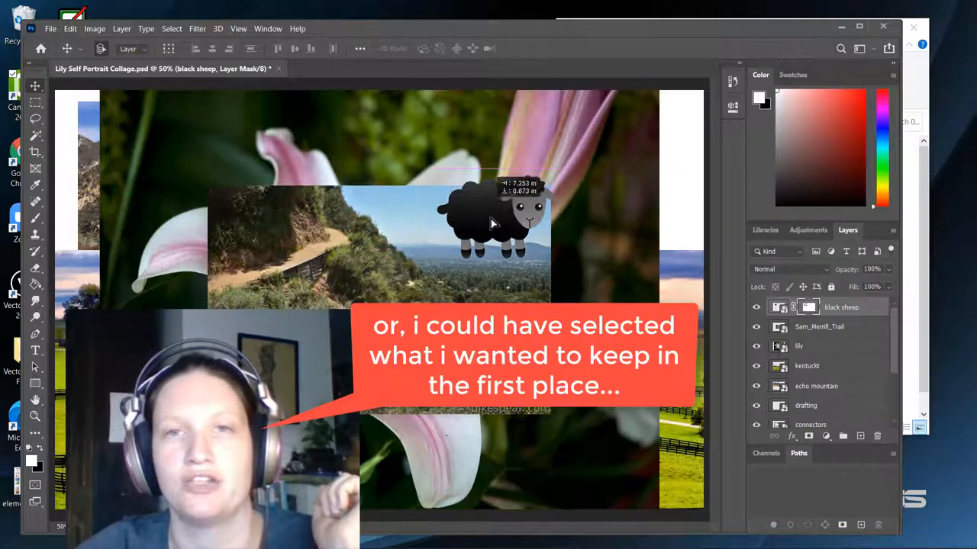
drag(496, 222, 214, 161)
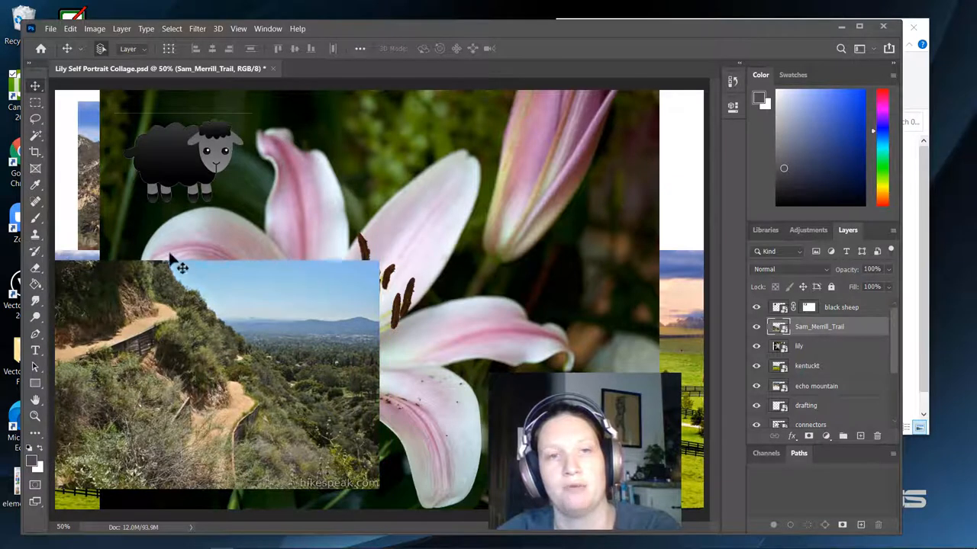
mouse_move(404, 538)
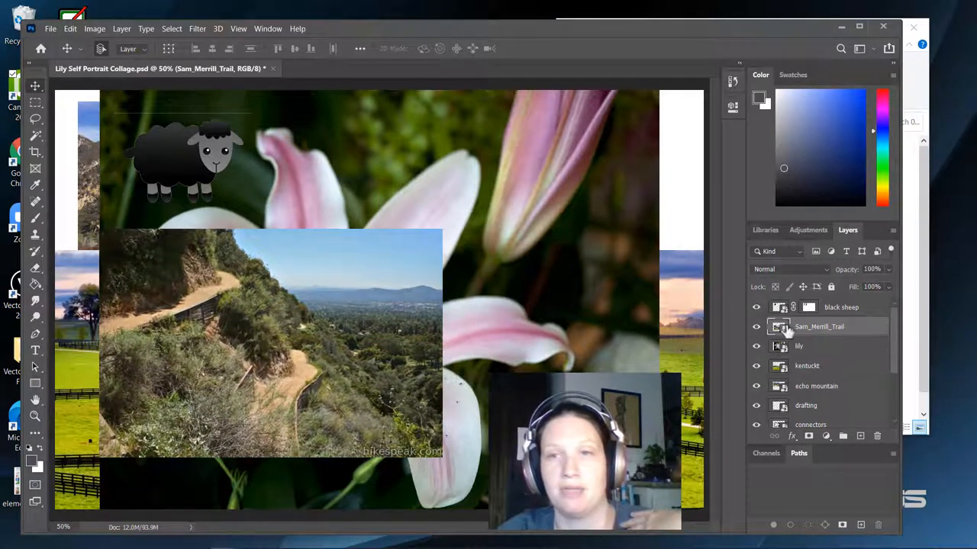
Select the Sam_Merrill_Trail layer.
click(756, 307)
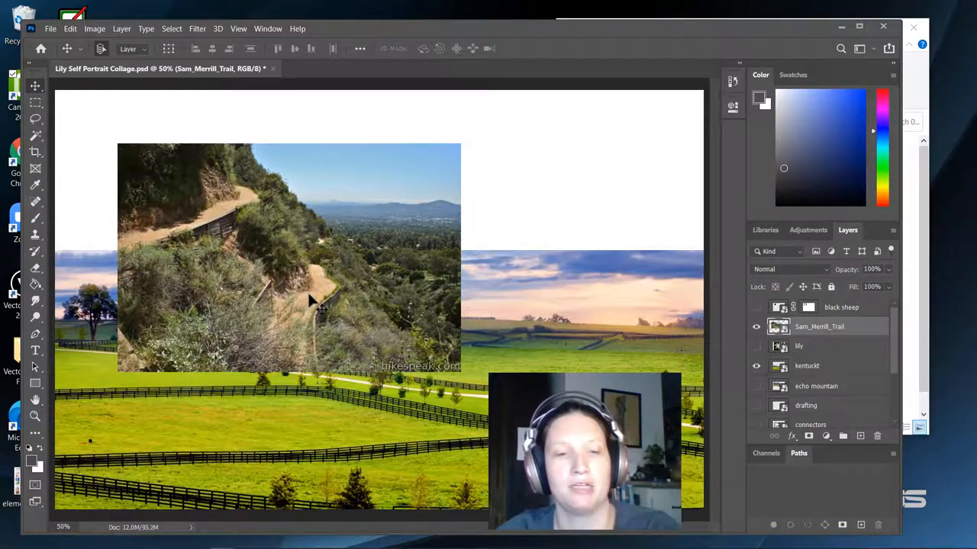
Scale the trail photo up to about 124% and move it into the top-left corner.
key(ctrl+t)
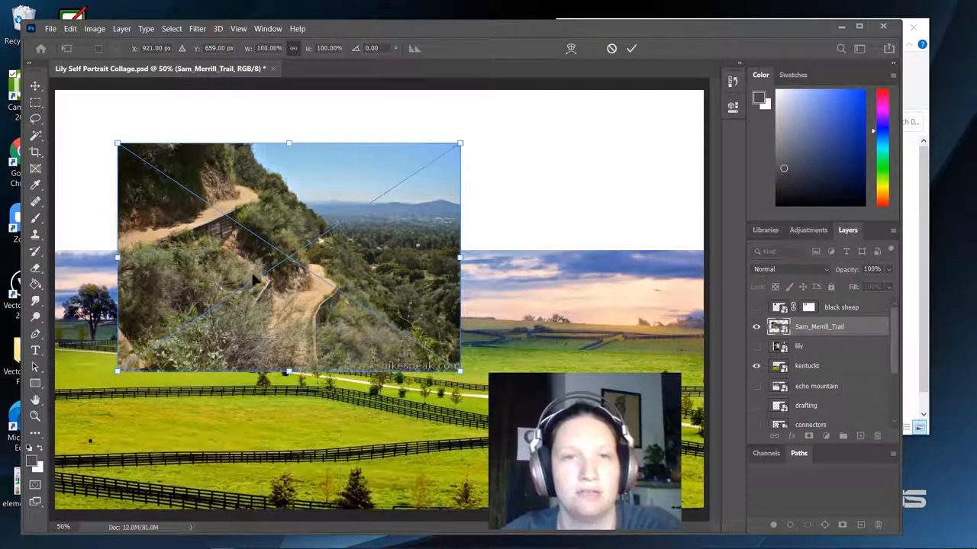
drag(462, 142, 400, 84)
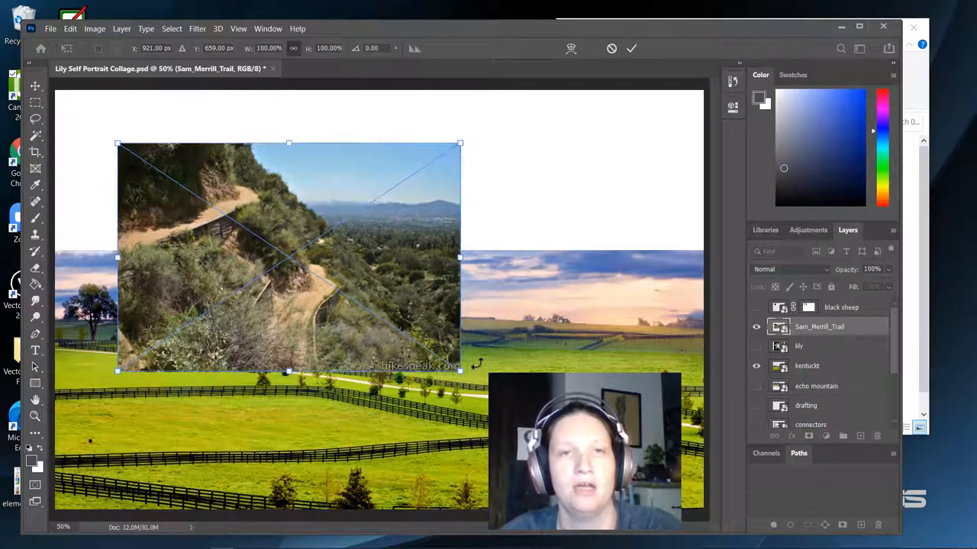
drag(289, 144, 288, 92)
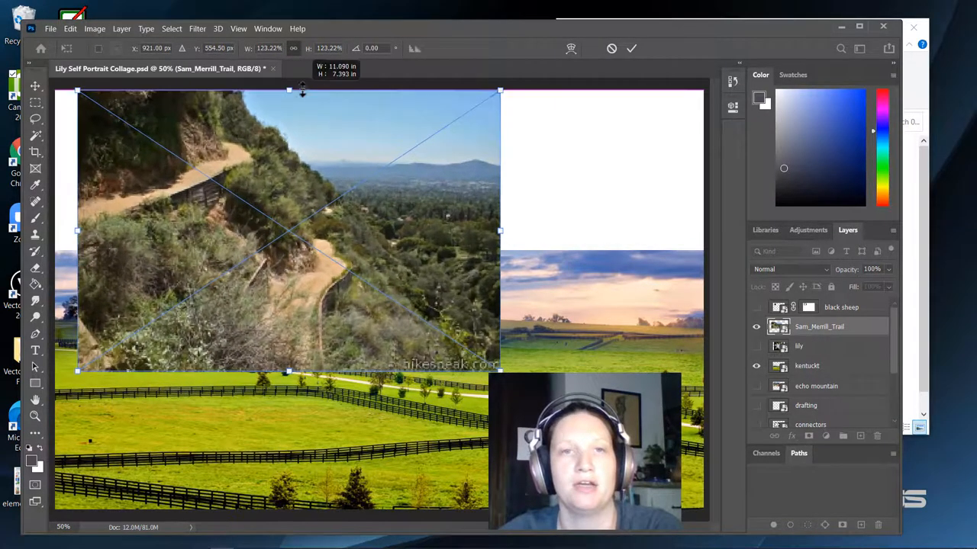
drag(288, 90, 288, 122)
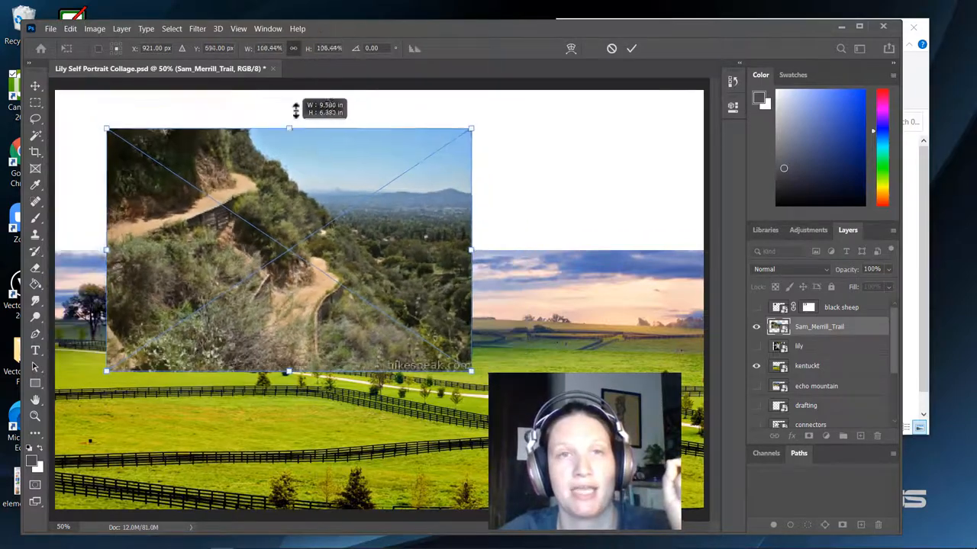
drag(289, 127, 288, 122)
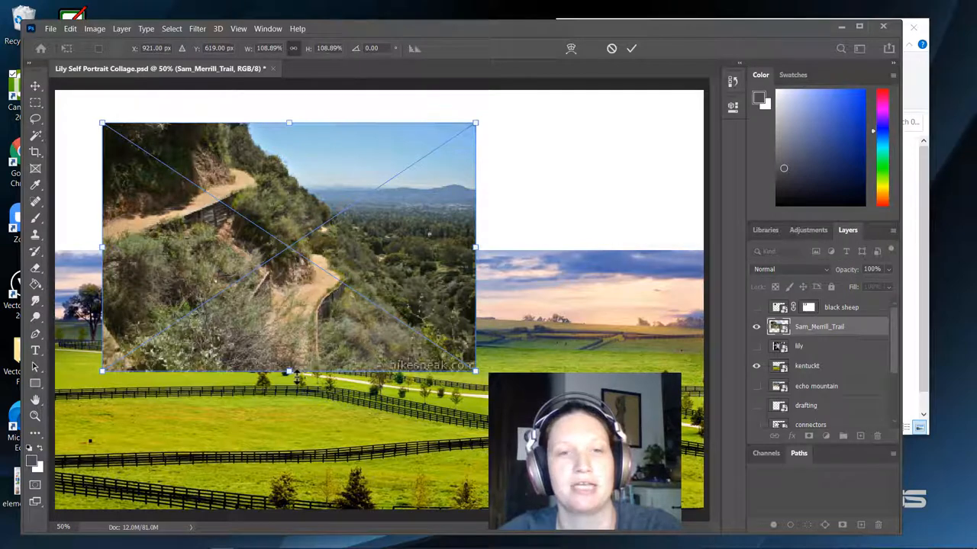
drag(288, 372, 289, 444)
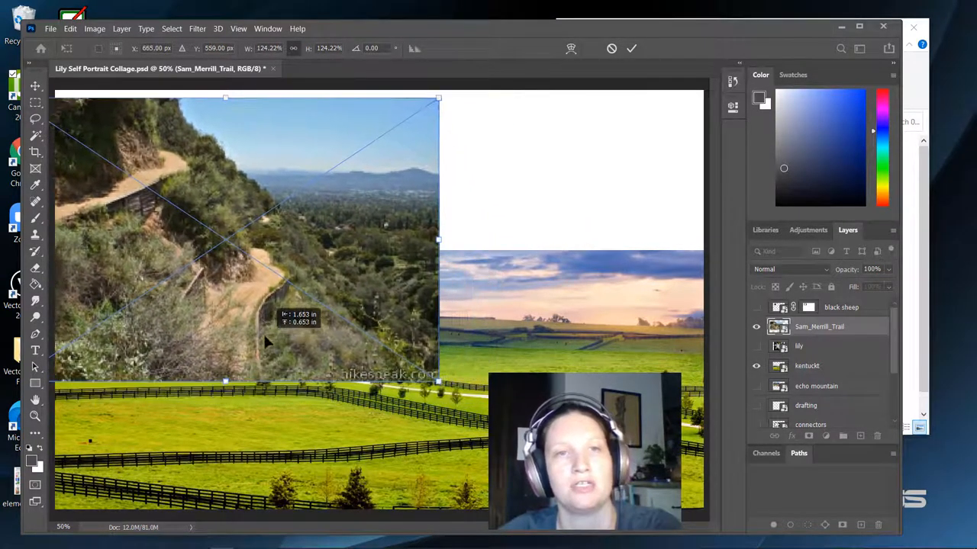
drag(267, 343, 252, 324)
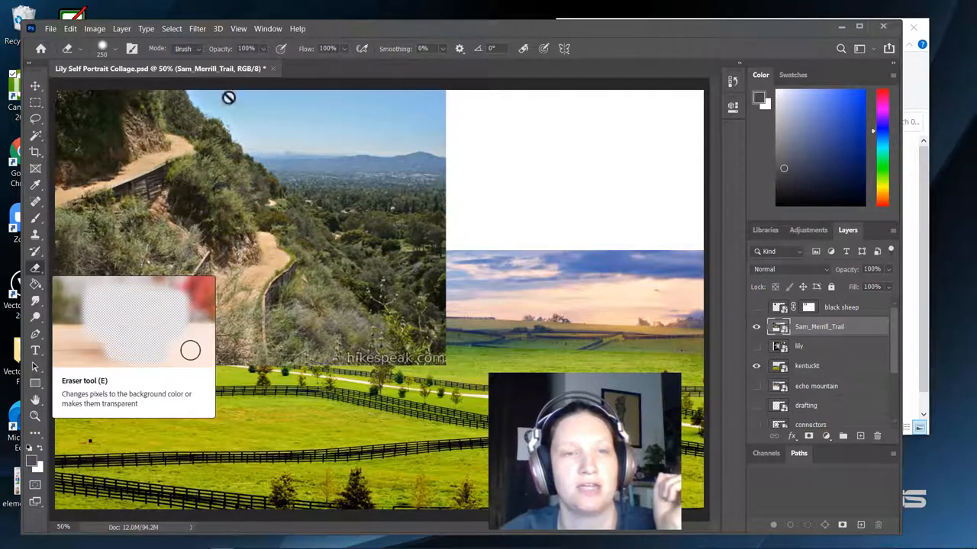
Set the eraser brush to 0% hardness and rasterize the trail smart object.
click(103, 48)
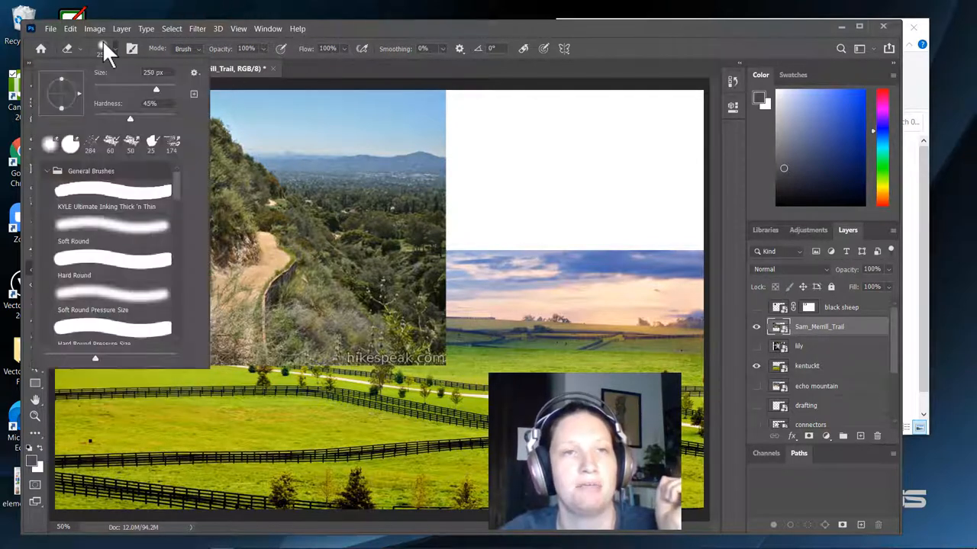
drag(130, 119, 97, 119)
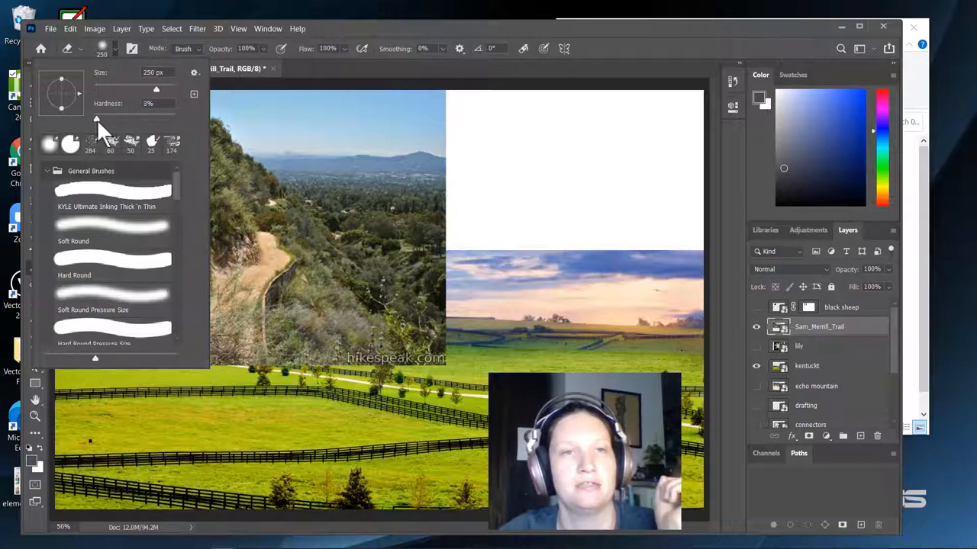
drag(97, 120, 94, 119)
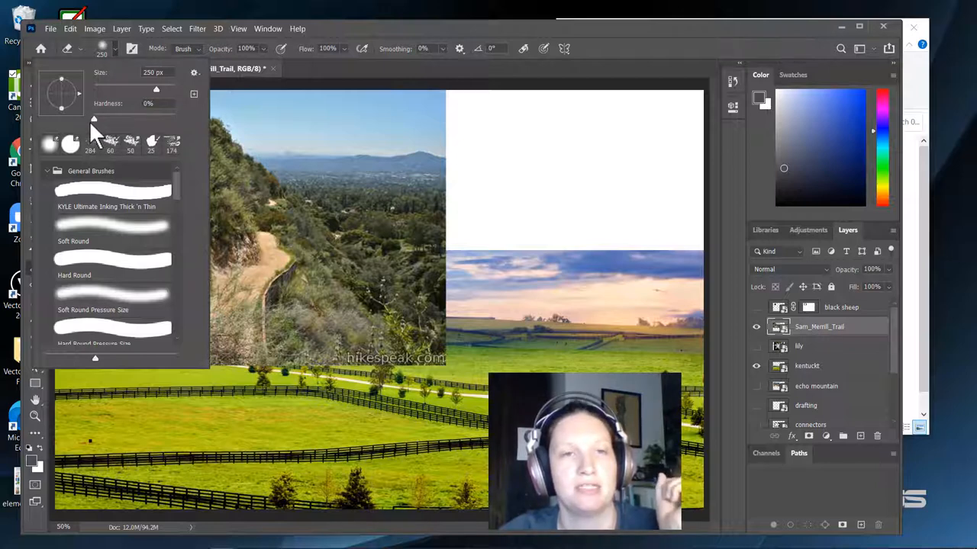
drag(94, 119, 174, 119)
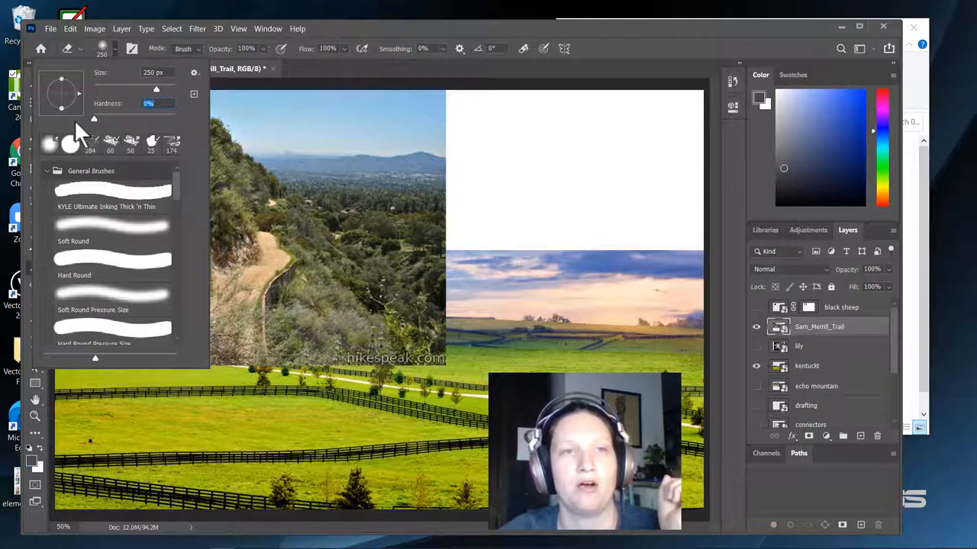
drag(156, 90, 141, 89)
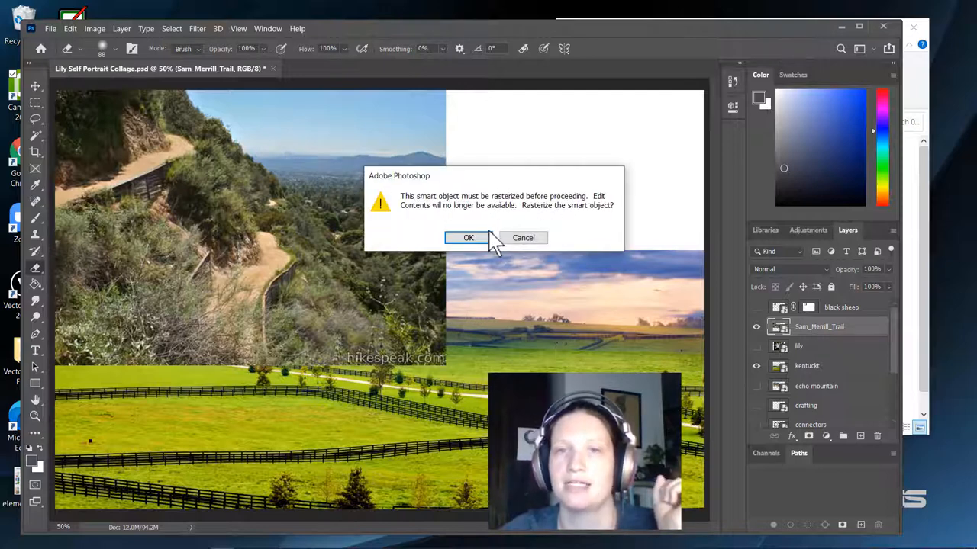
click(468, 237)
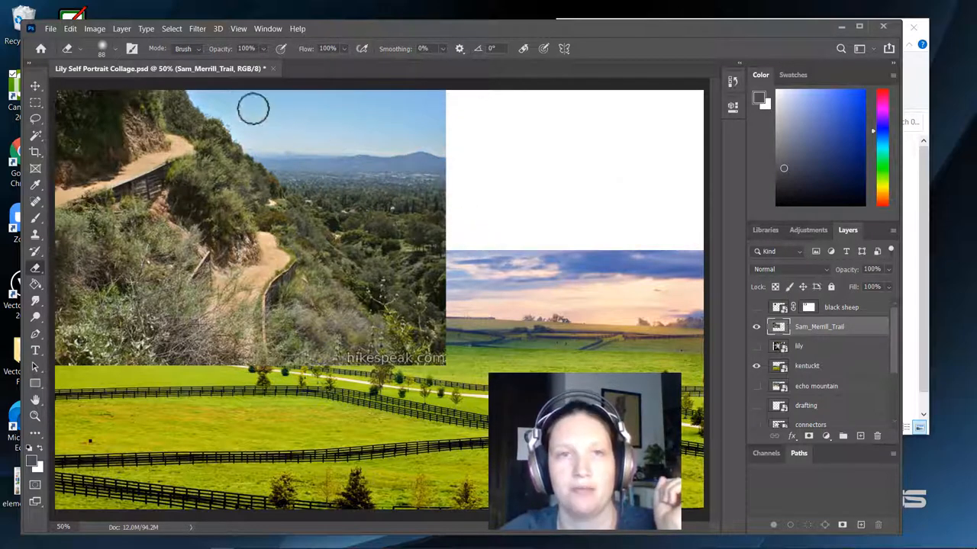
mouse_move(203, 92)
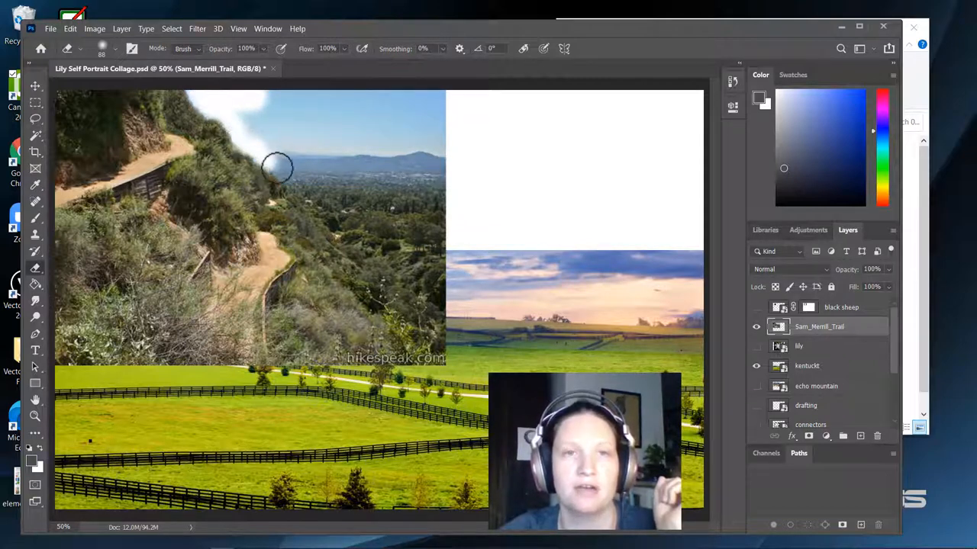
Erase the trail photo's sky and valley along the hillside edge, revealing the fields.
drag(278, 166, 332, 218)
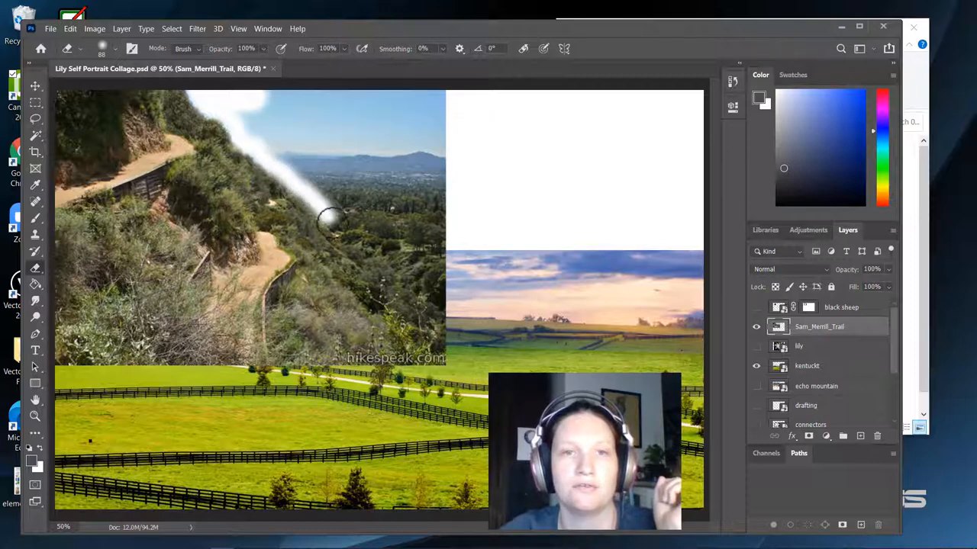
drag(332, 217, 374, 275)
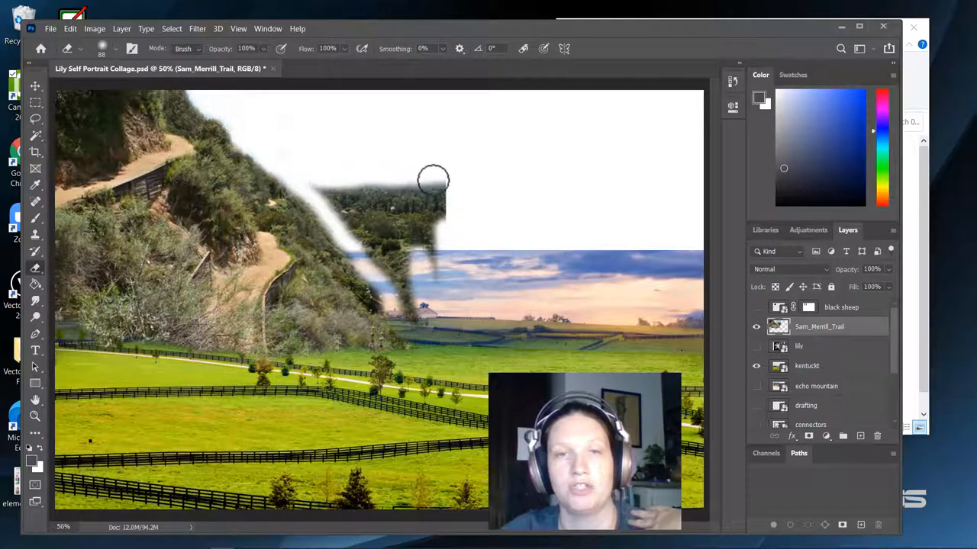
drag(434, 181, 460, 198)
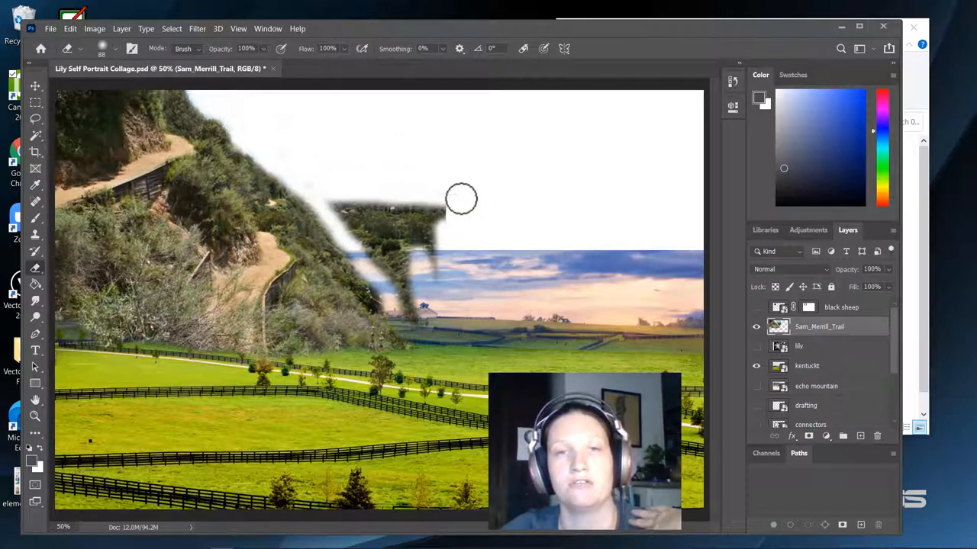
drag(462, 198, 363, 236)
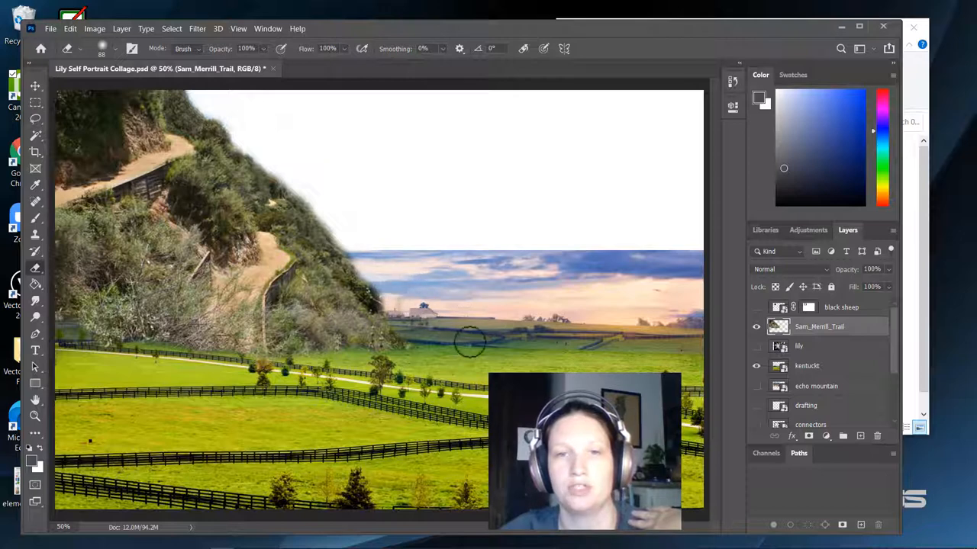
mouse_move(298, 359)
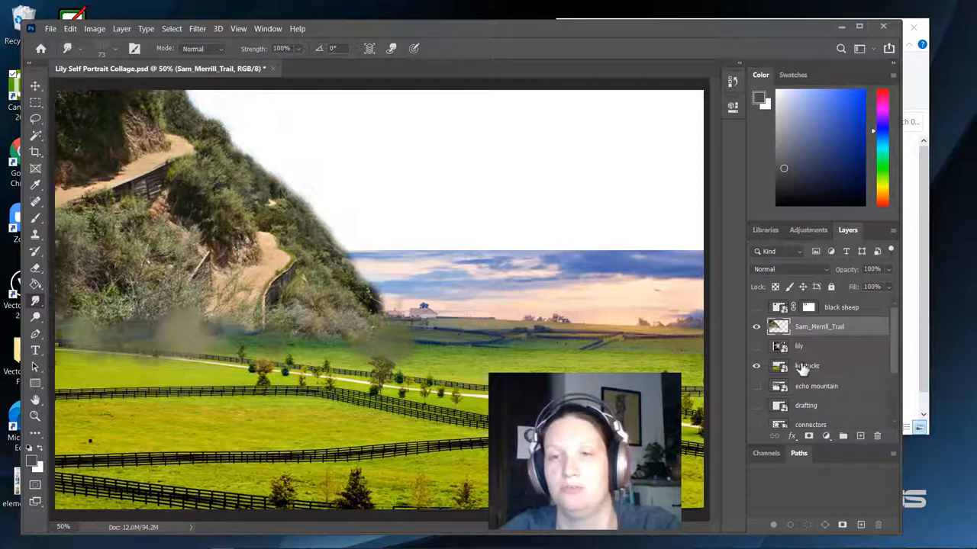
Rasterize the kentuckt layer and clone its sunset clouds up into the white area.
scroll(down, 3)
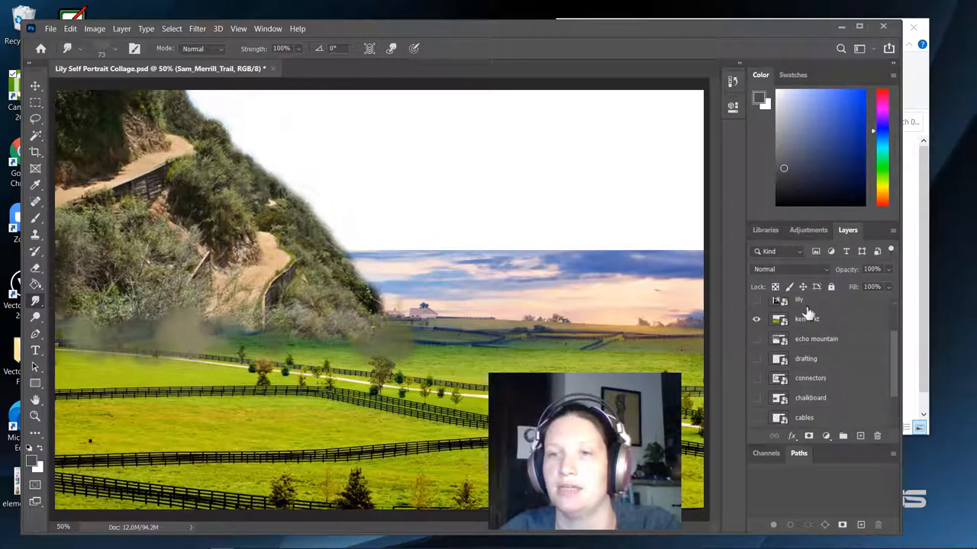
click(807, 319)
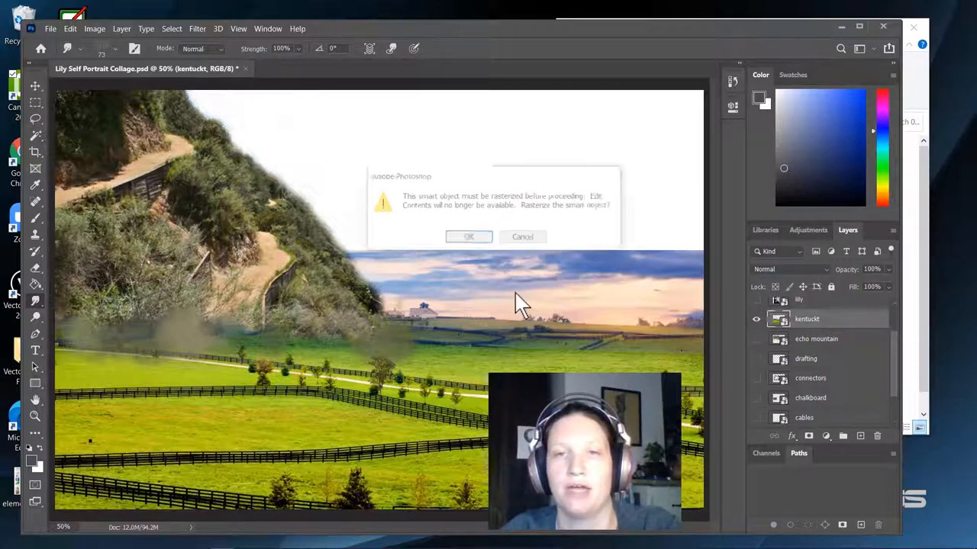
click(468, 236)
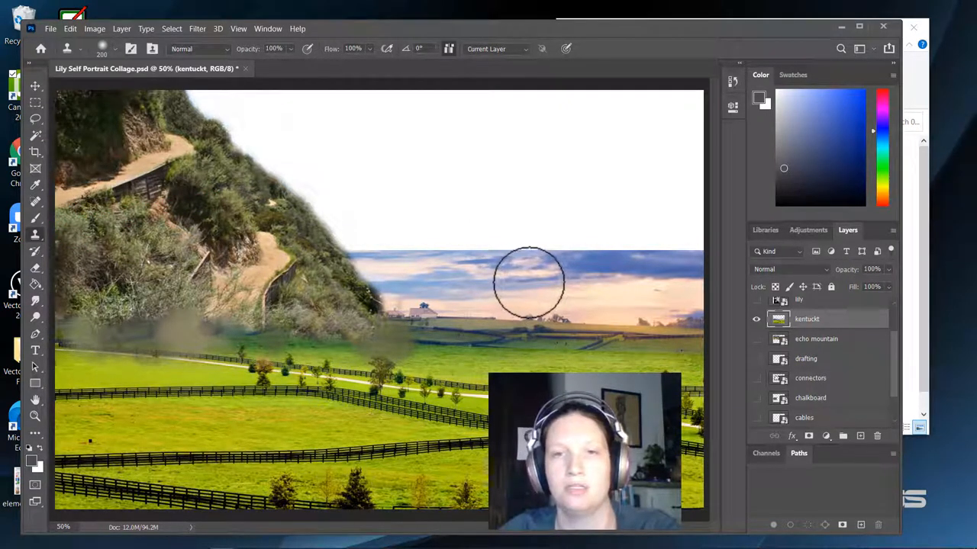
mouse_move(545, 286)
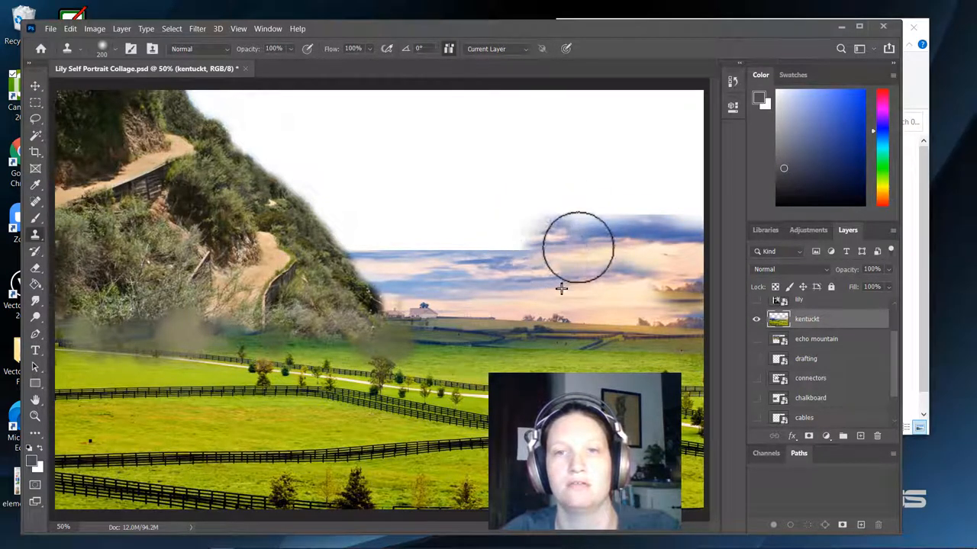
mouse_move(562, 245)
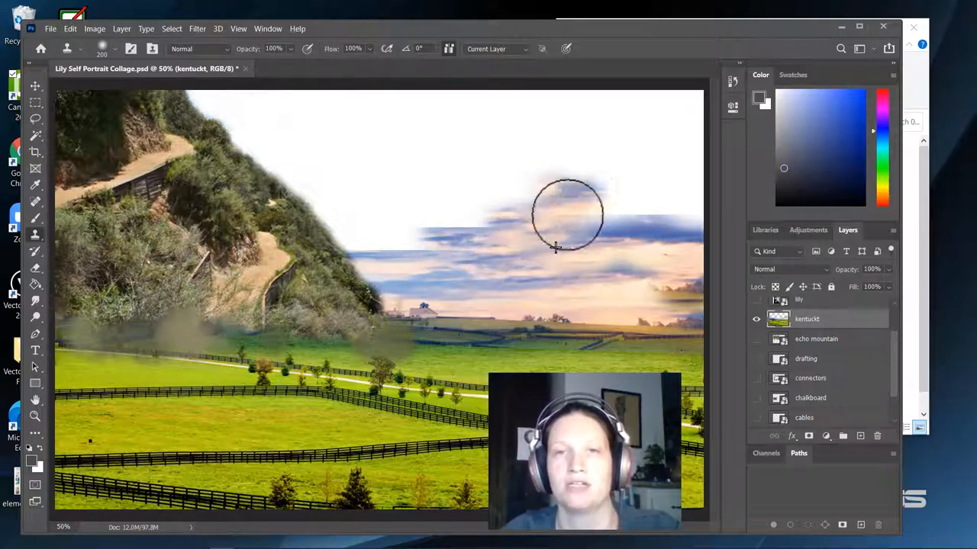
drag(568, 214, 629, 244)
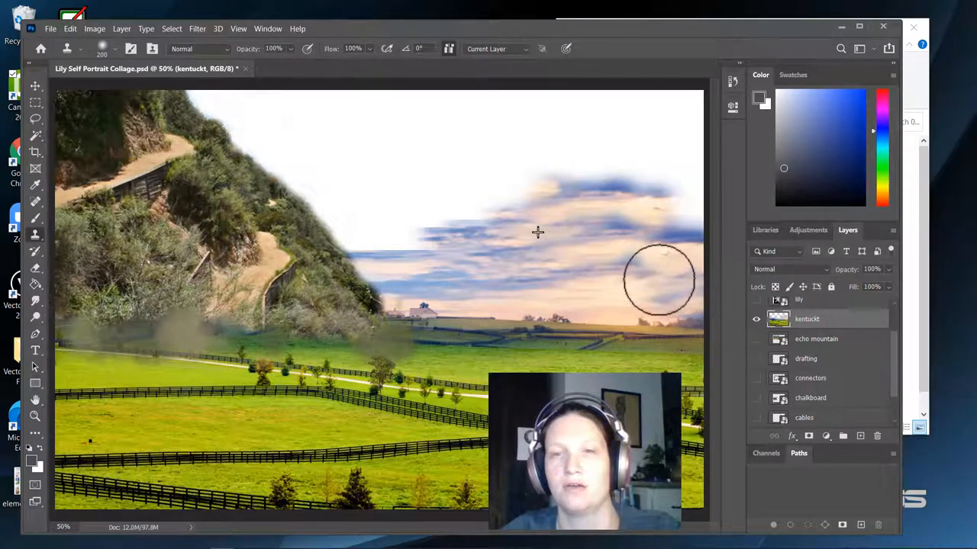
mouse_move(488, 126)
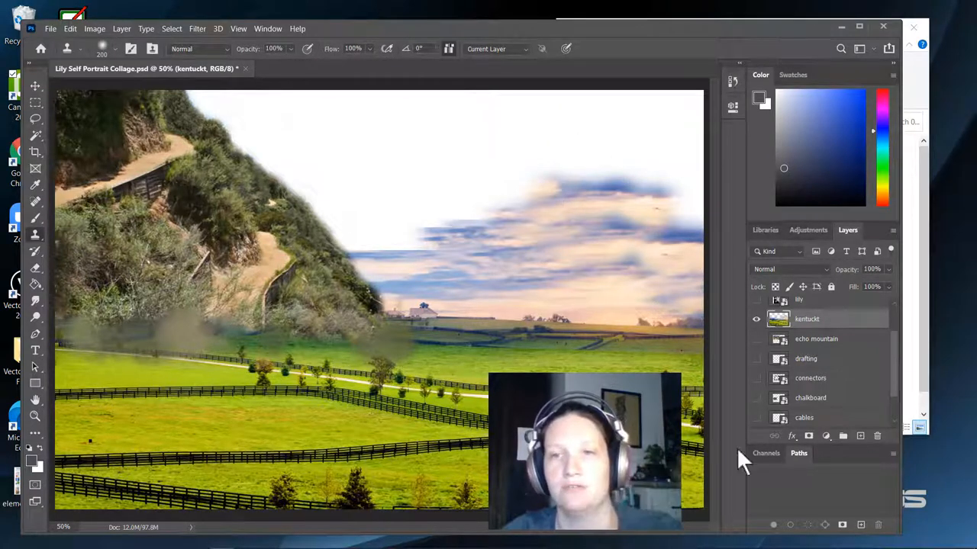
Show the connectors layer and set its blend mode to Darken after previewing Multiply and Screen.
click(810, 378)
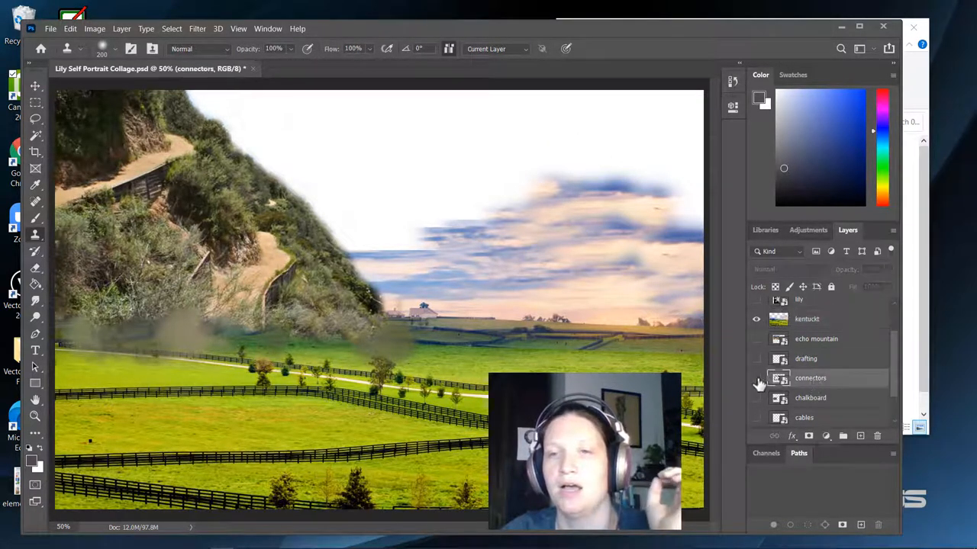
click(756, 377)
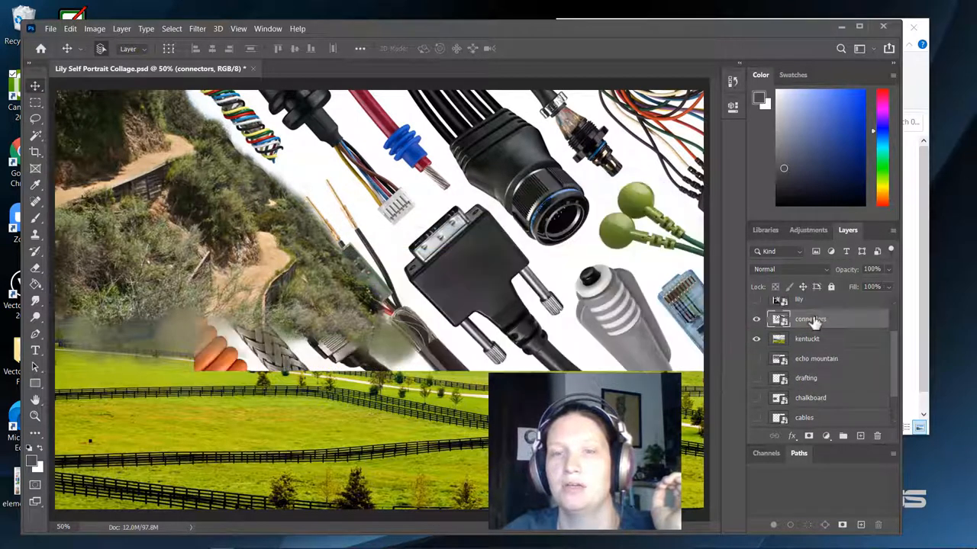
click(790, 268)
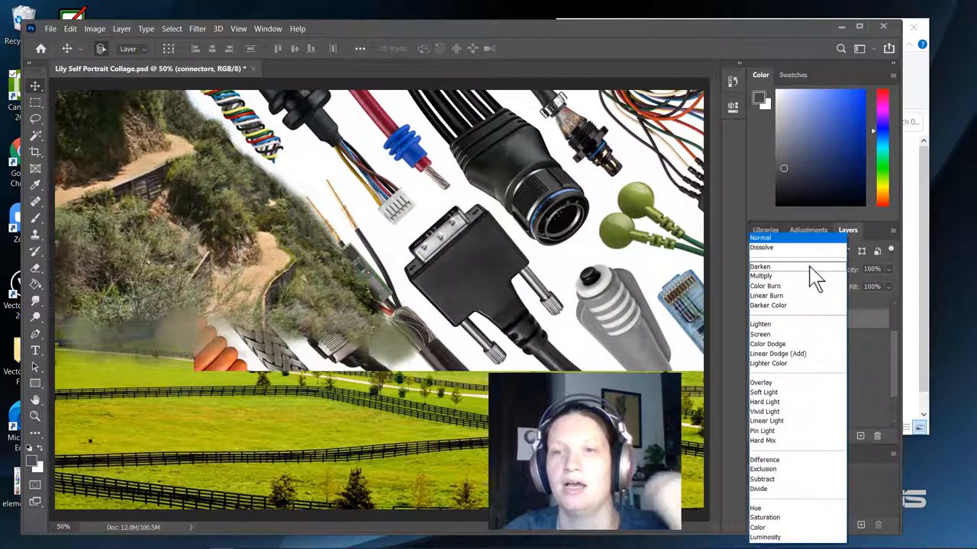
click(760, 276)
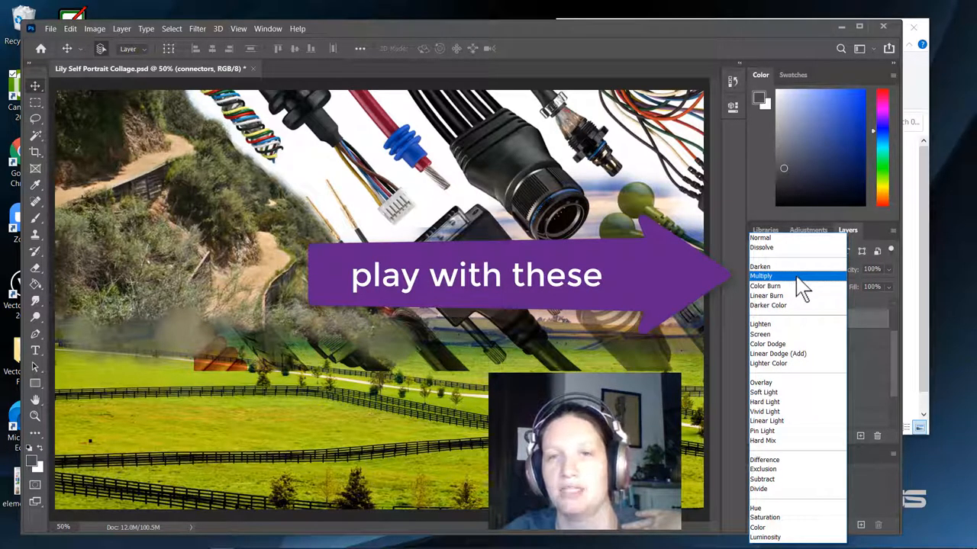
click(760, 334)
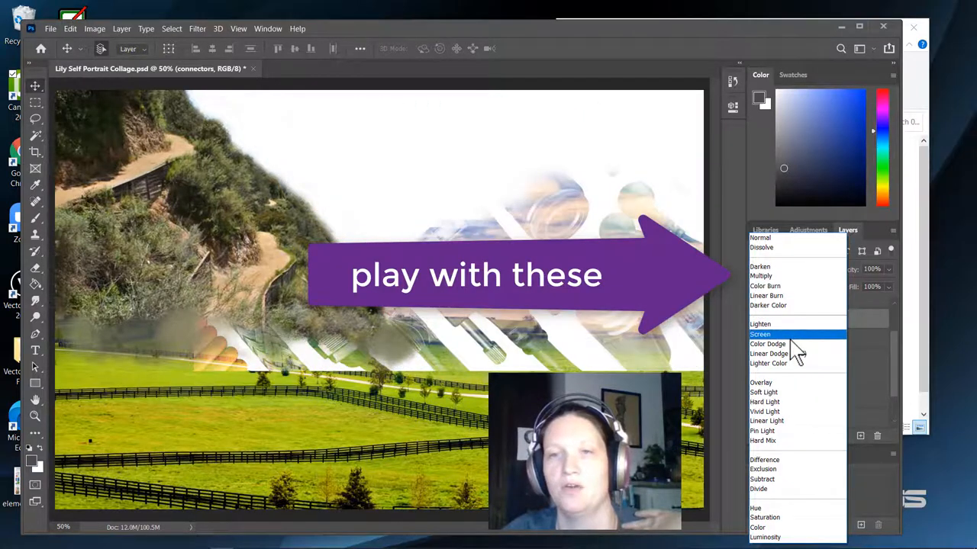
click(760, 268)
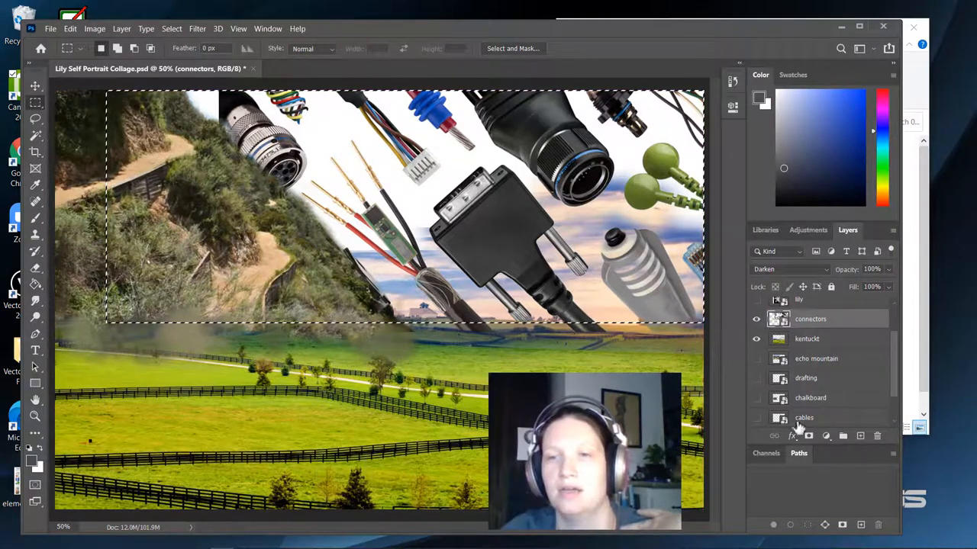
Add a layer mask to the connectors from the sky selection, feathered to about 16.7 px.
click(808, 435)
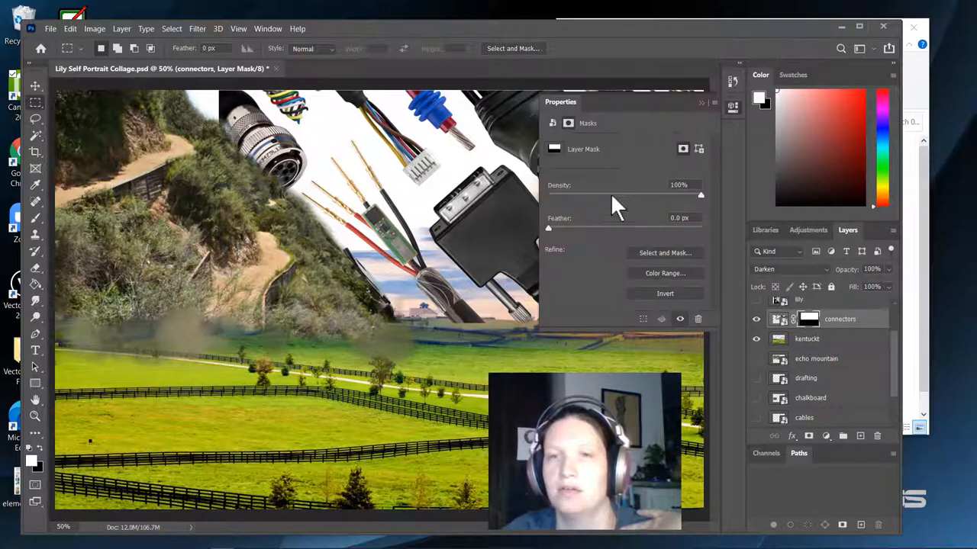
drag(548, 228, 603, 229)
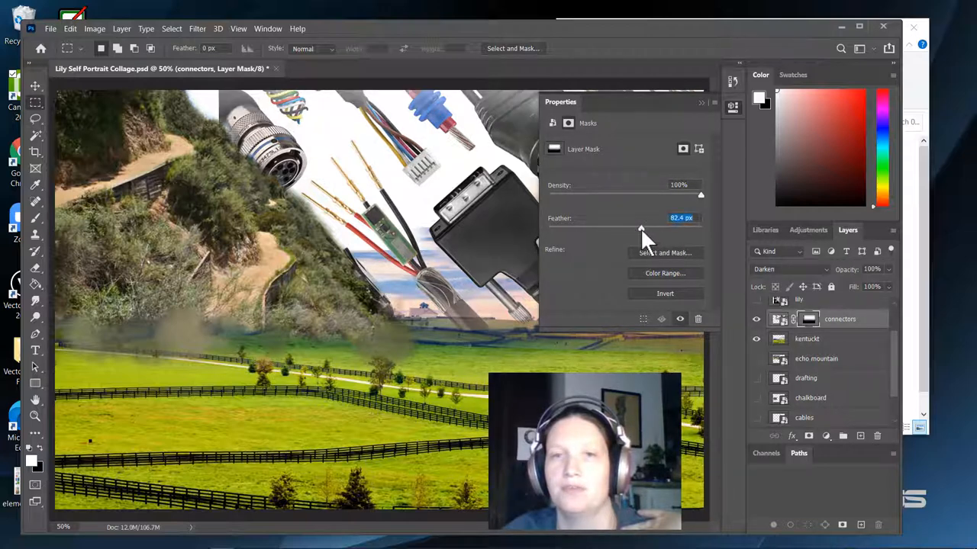
drag(640, 228, 624, 228)
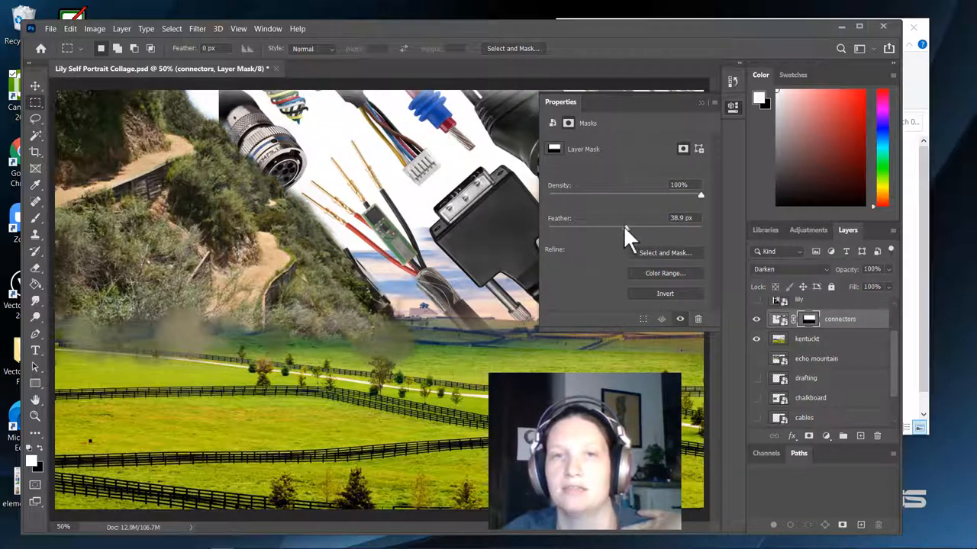
drag(701, 226, 613, 226)
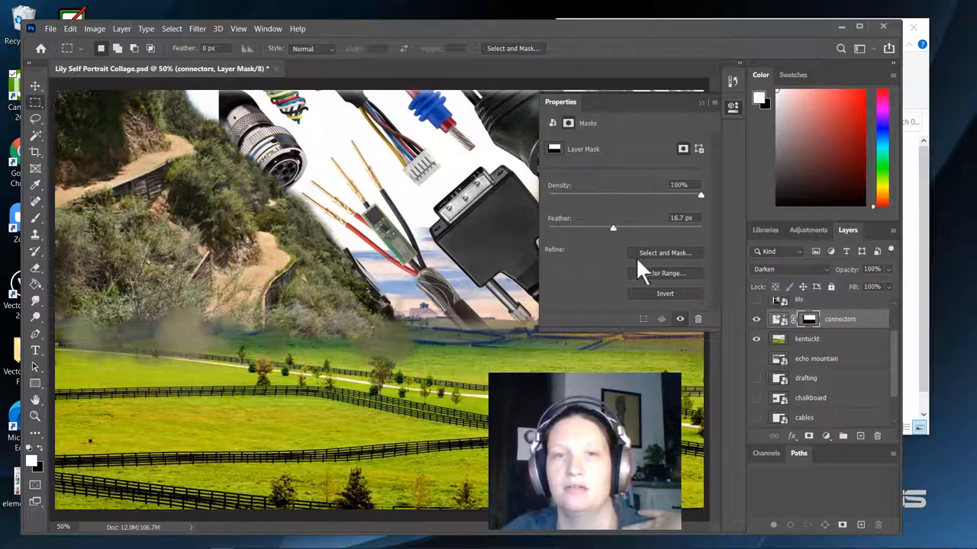
click(704, 102)
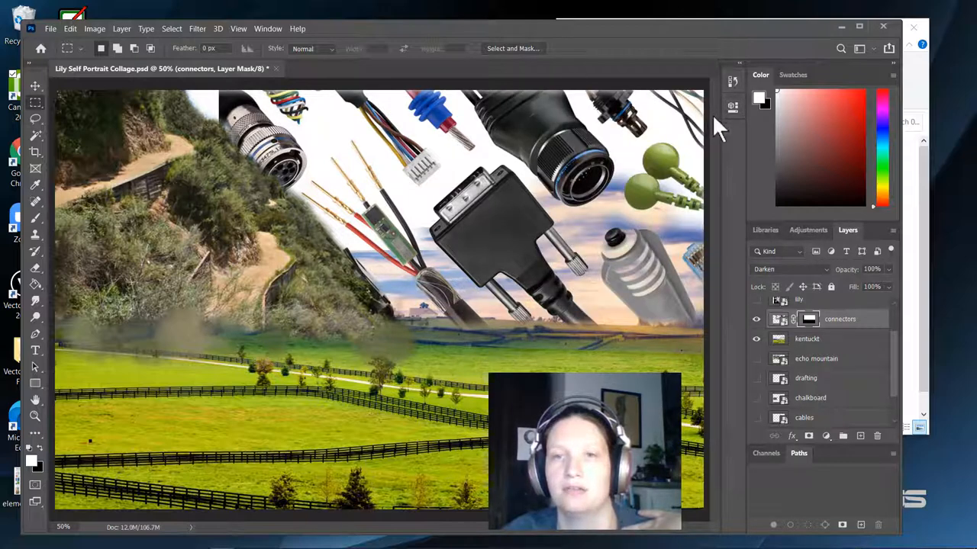